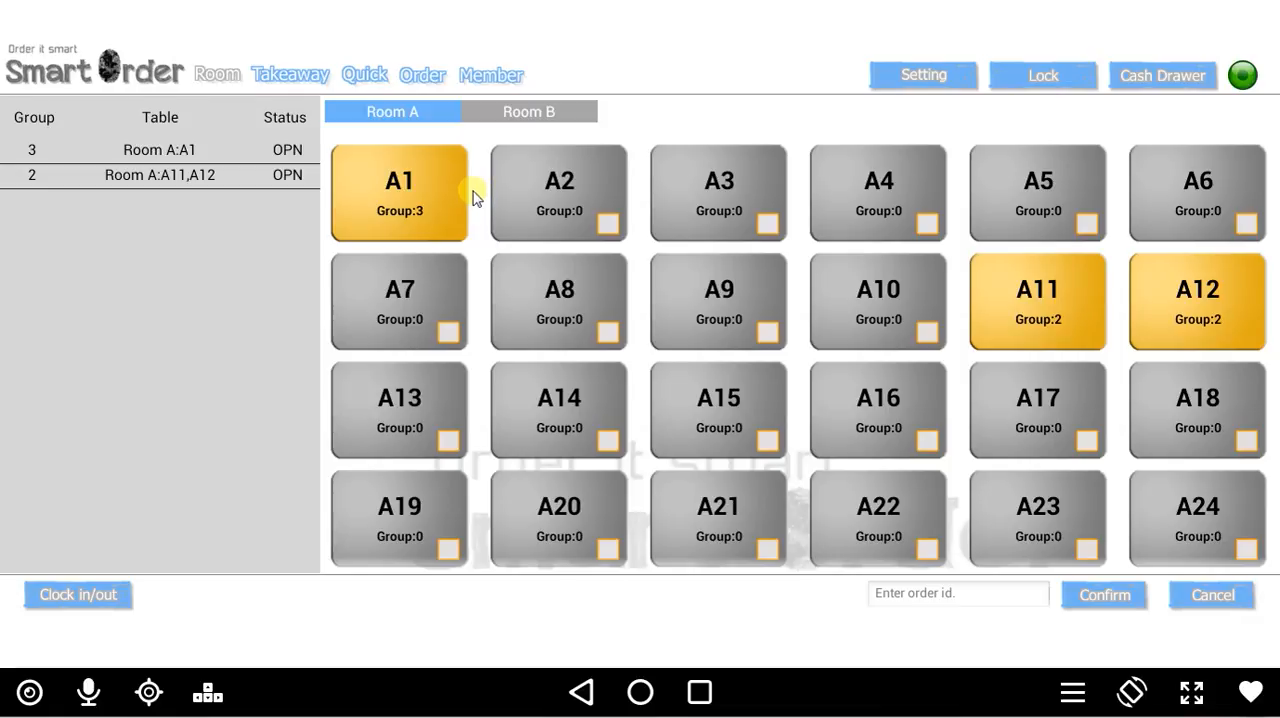
mouse_move(484, 210)
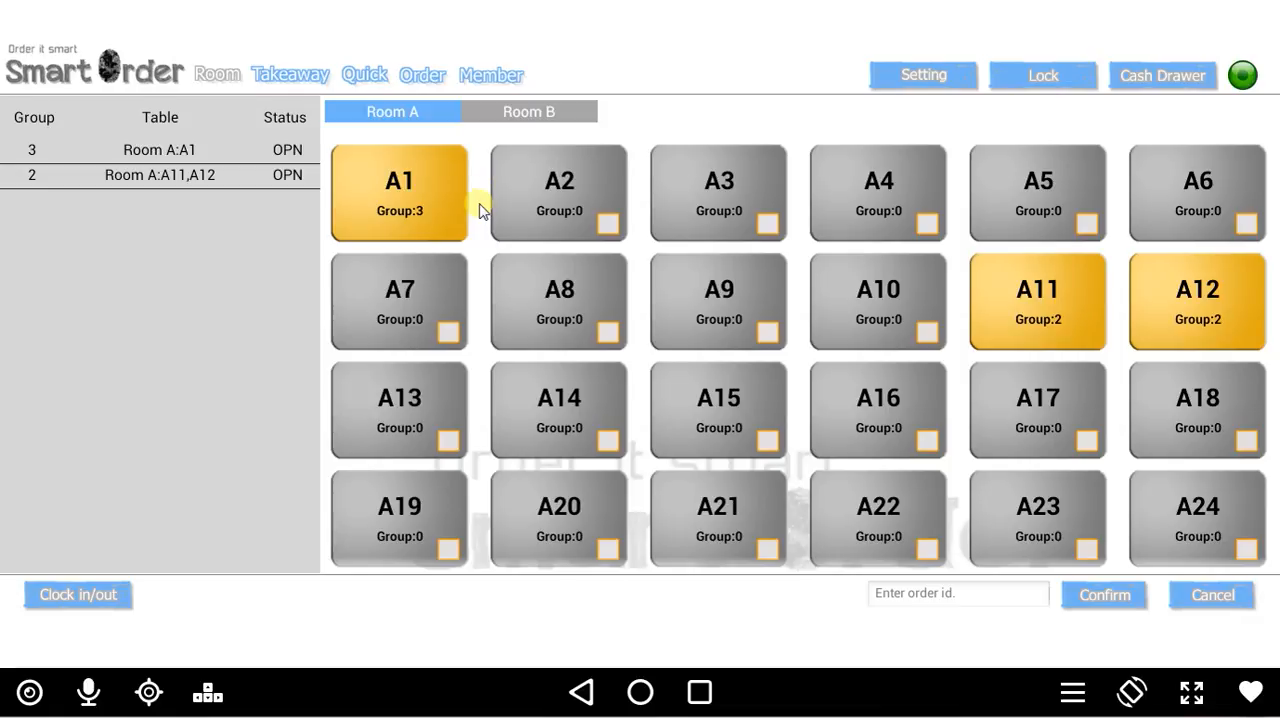
mouse_move(478, 232)
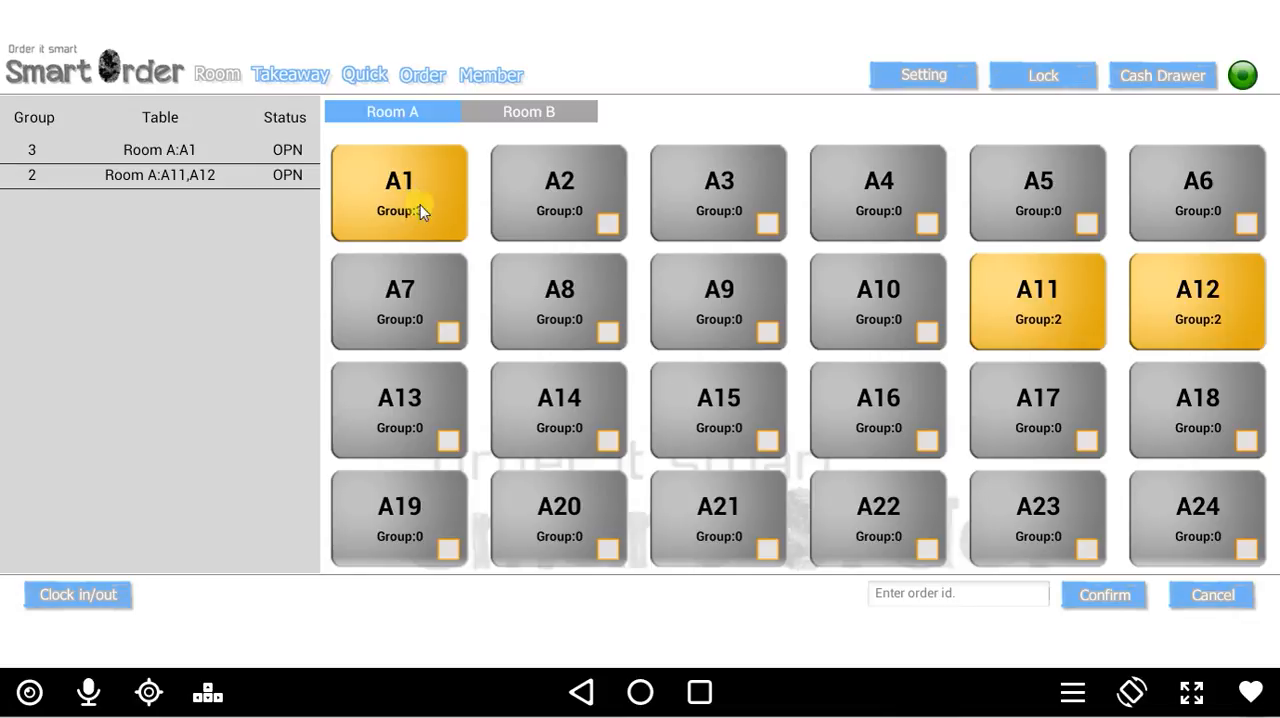
Open table A1 from the Room A grid to reach its empty order screen.
left_click(398, 192)
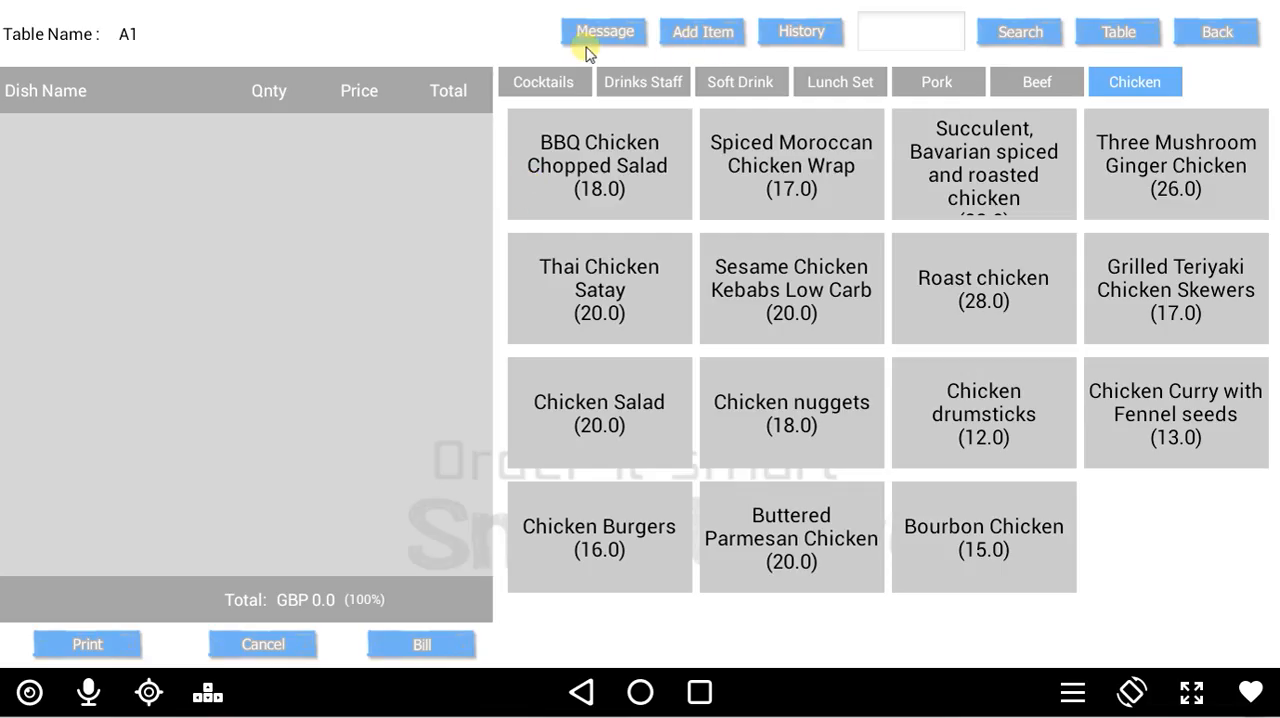
mouse_move(748, 20)
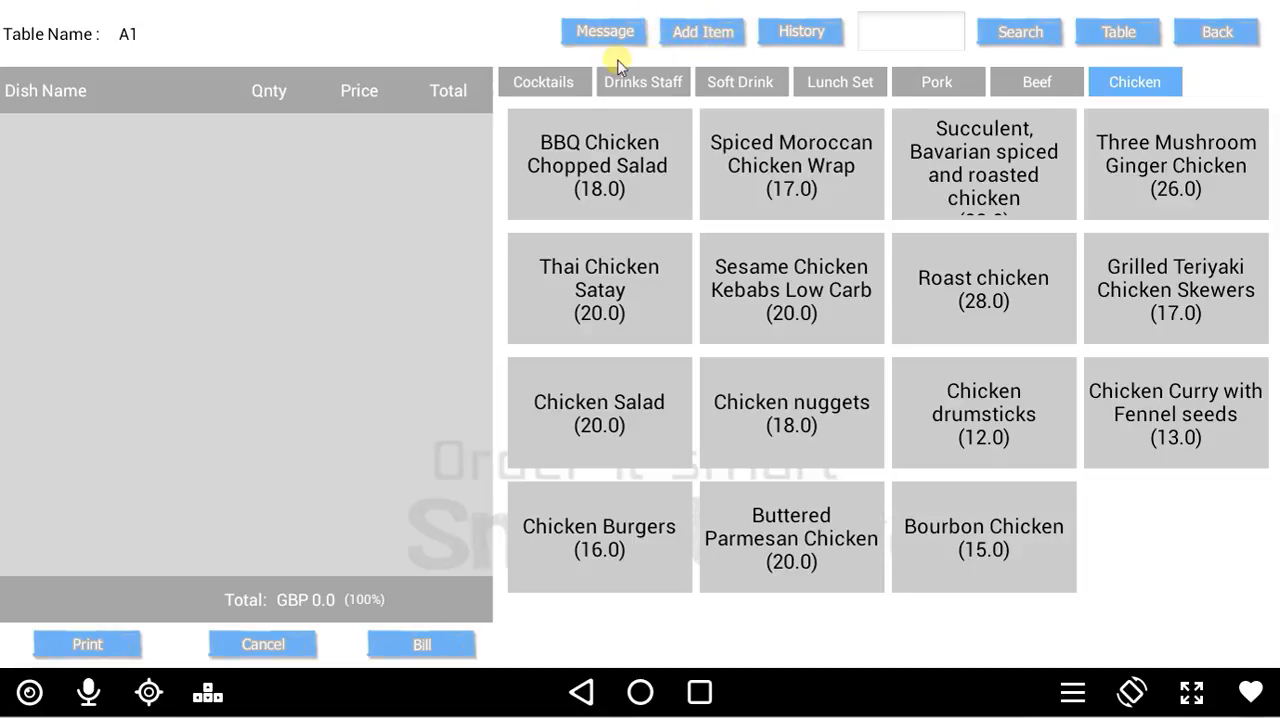
mouse_move(144, 50)
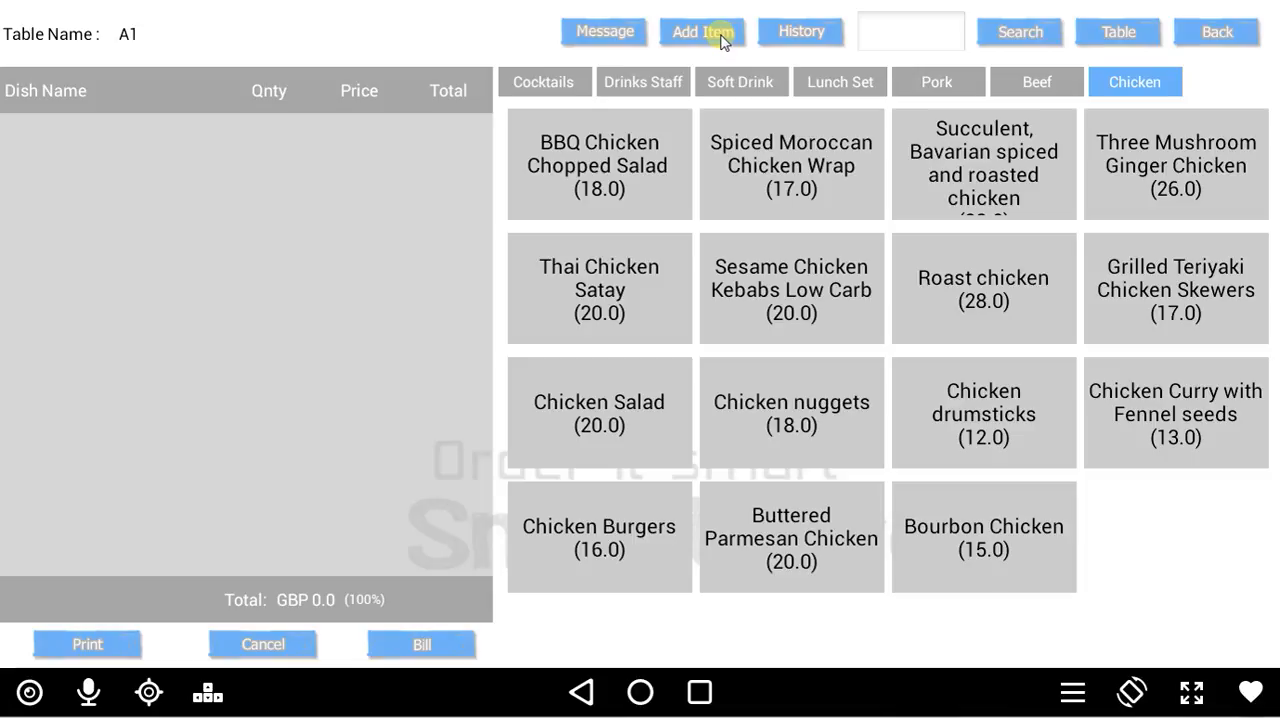
Add custom dish Test1 priced 20 with the Kitchen printer and confirm it onto the order.
left_click(700, 32)
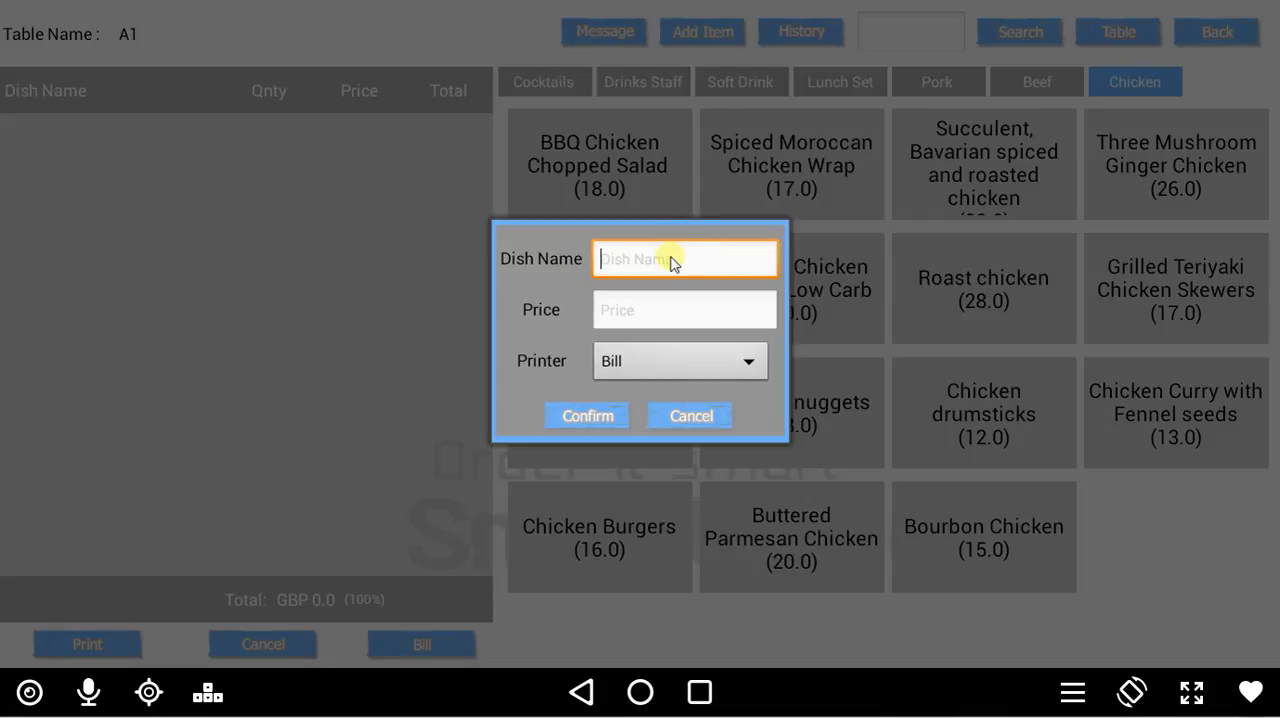
mouse_move(680, 272)
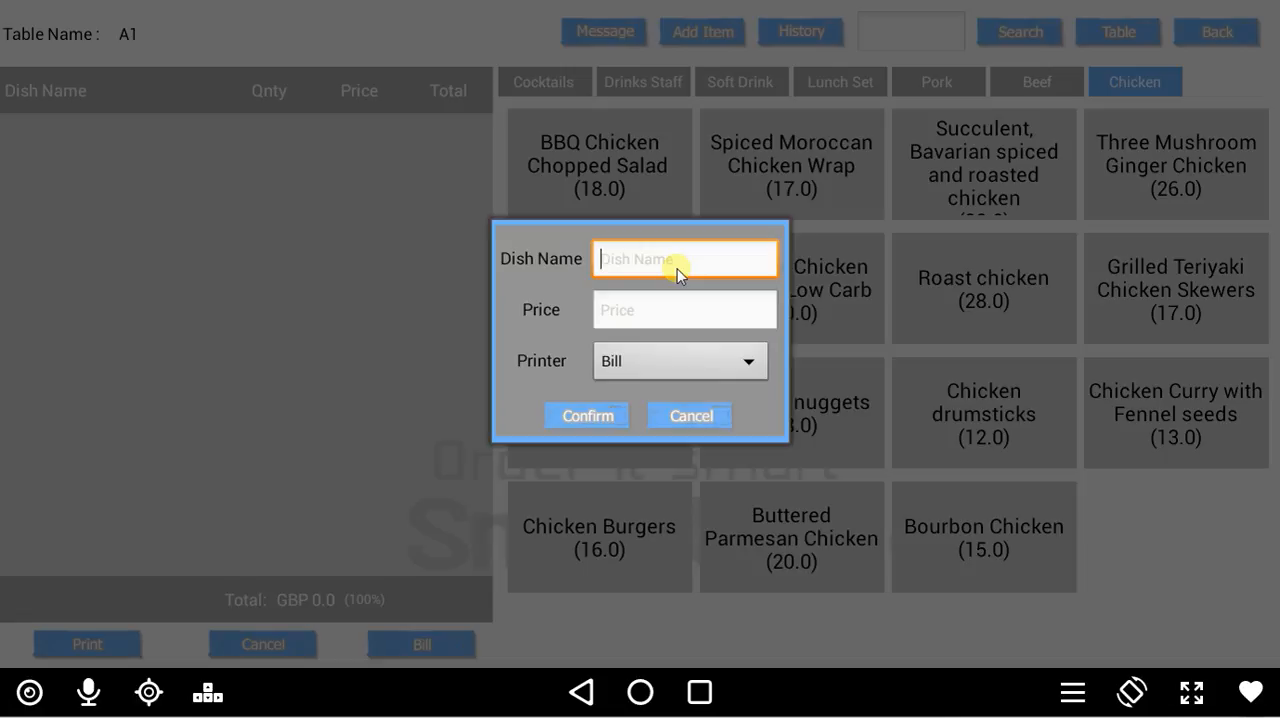
type("Test")
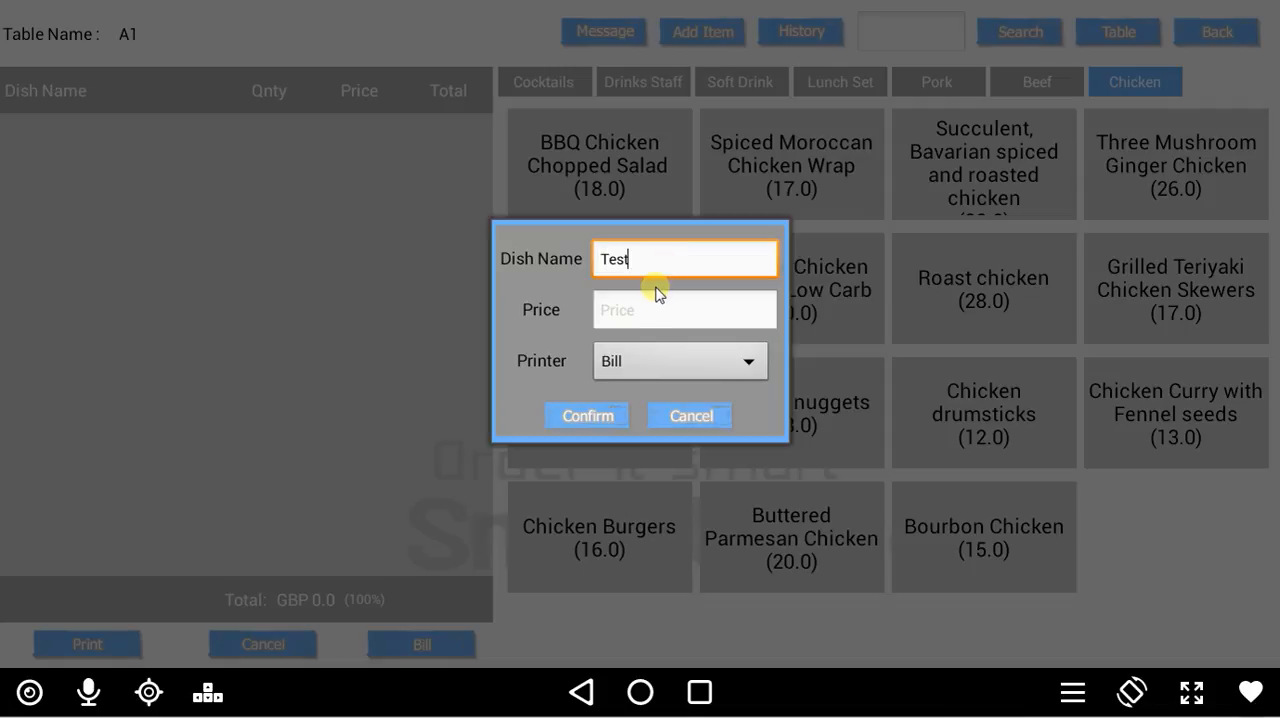
type("1")
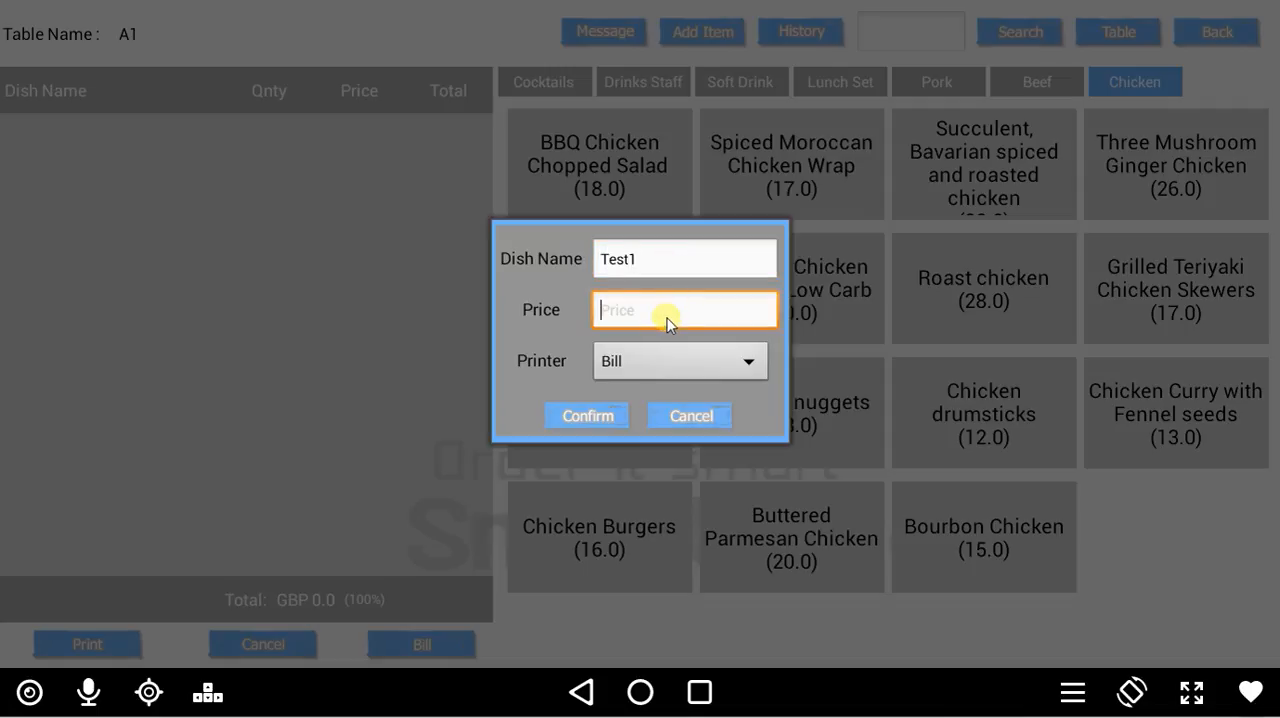
mouse_move(680, 280)
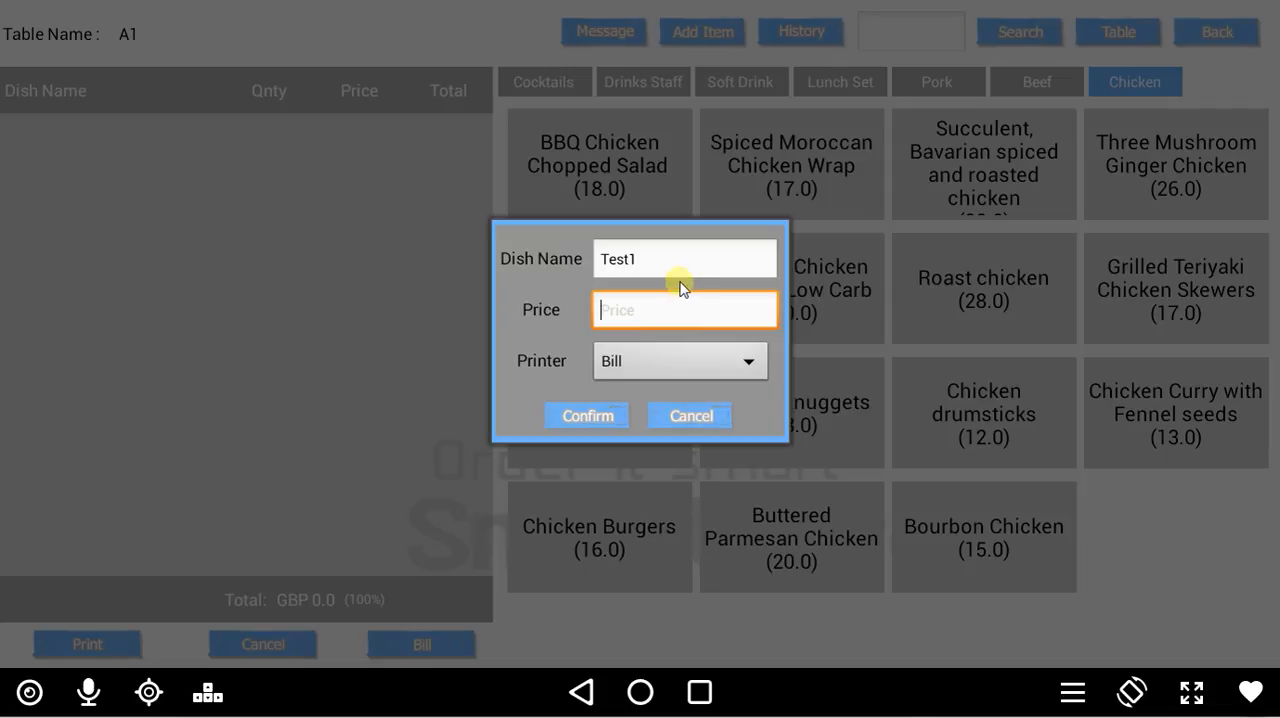
type("20")
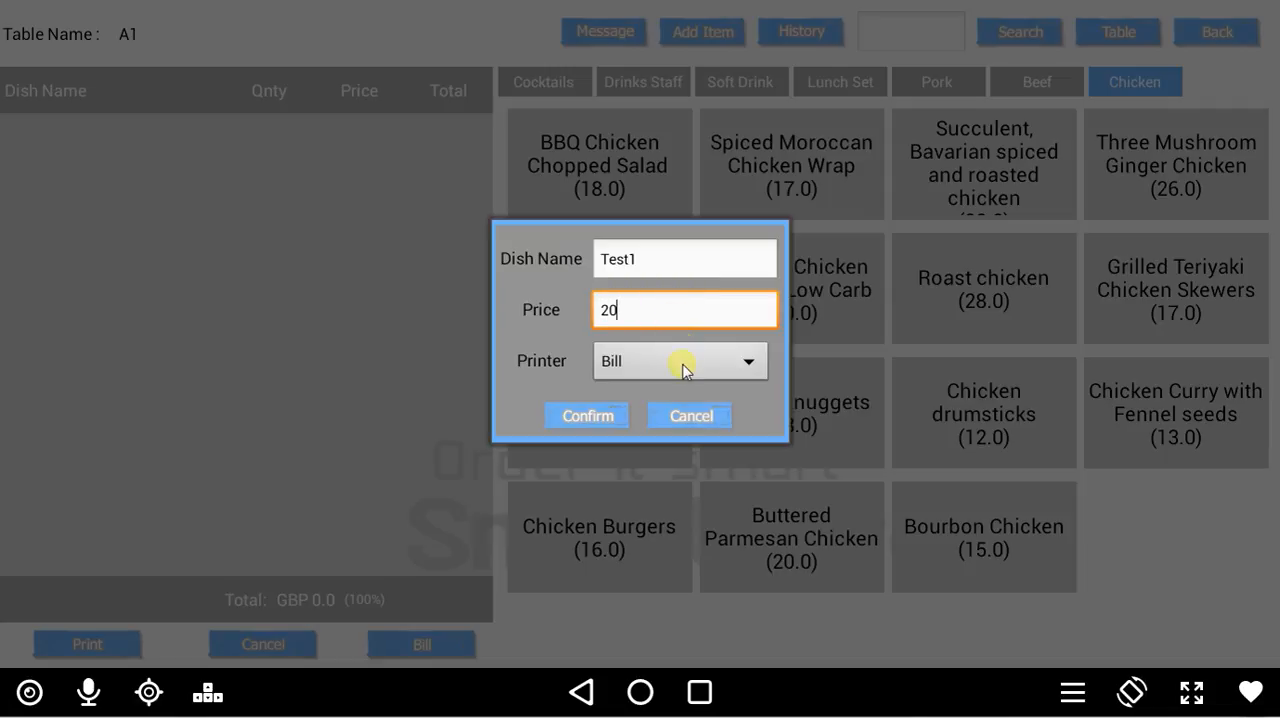
left_click(680, 360)
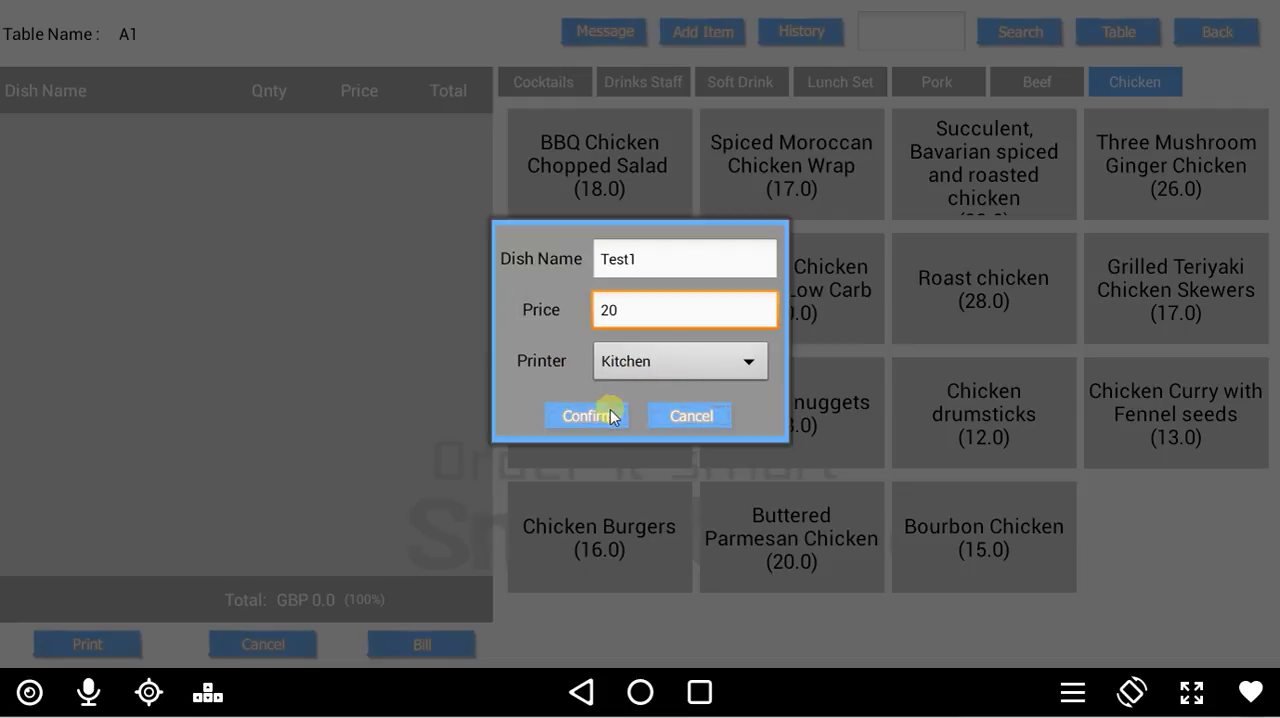
left_click(586, 416)
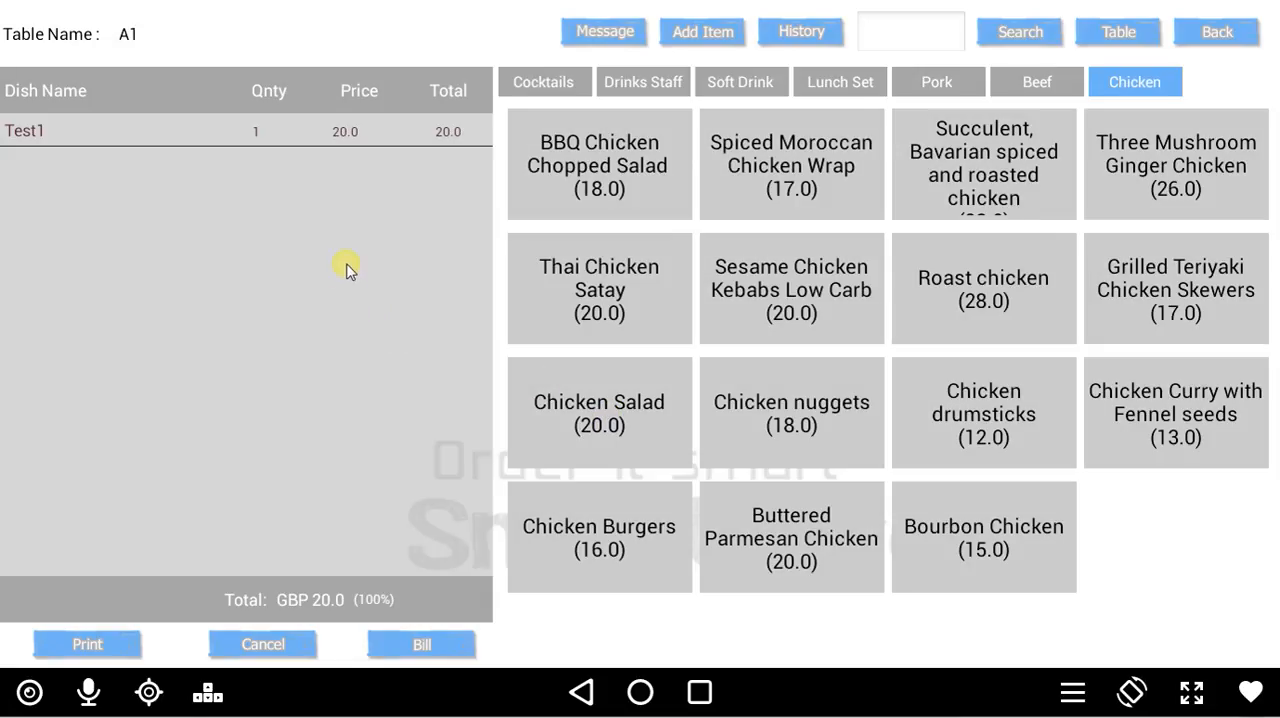
mouse_move(564, 188)
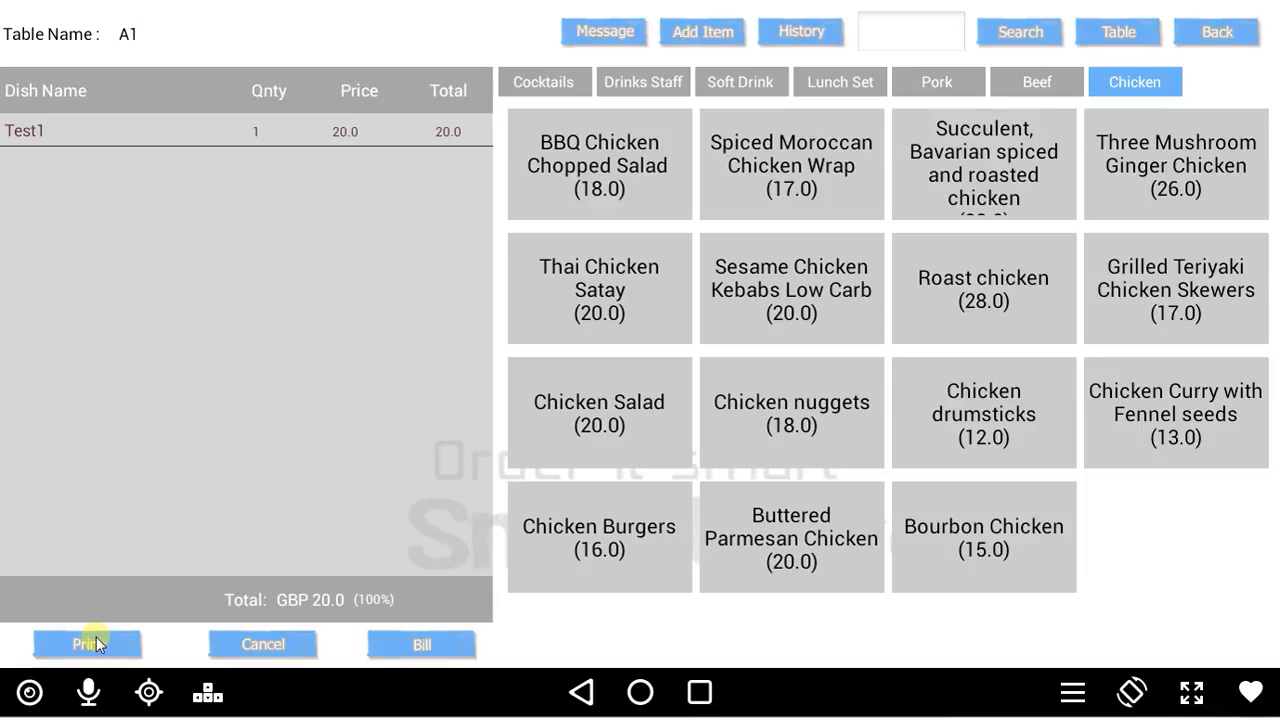
mouse_move(330, 194)
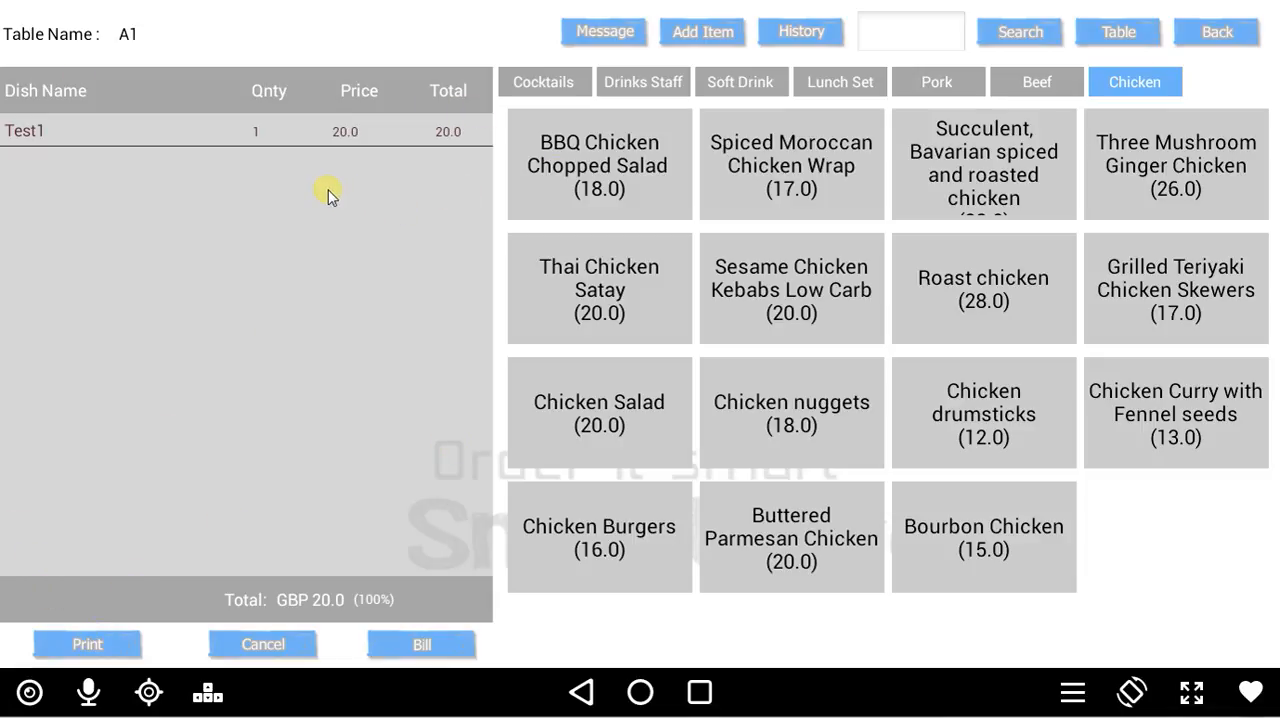
mouse_move(396, 136)
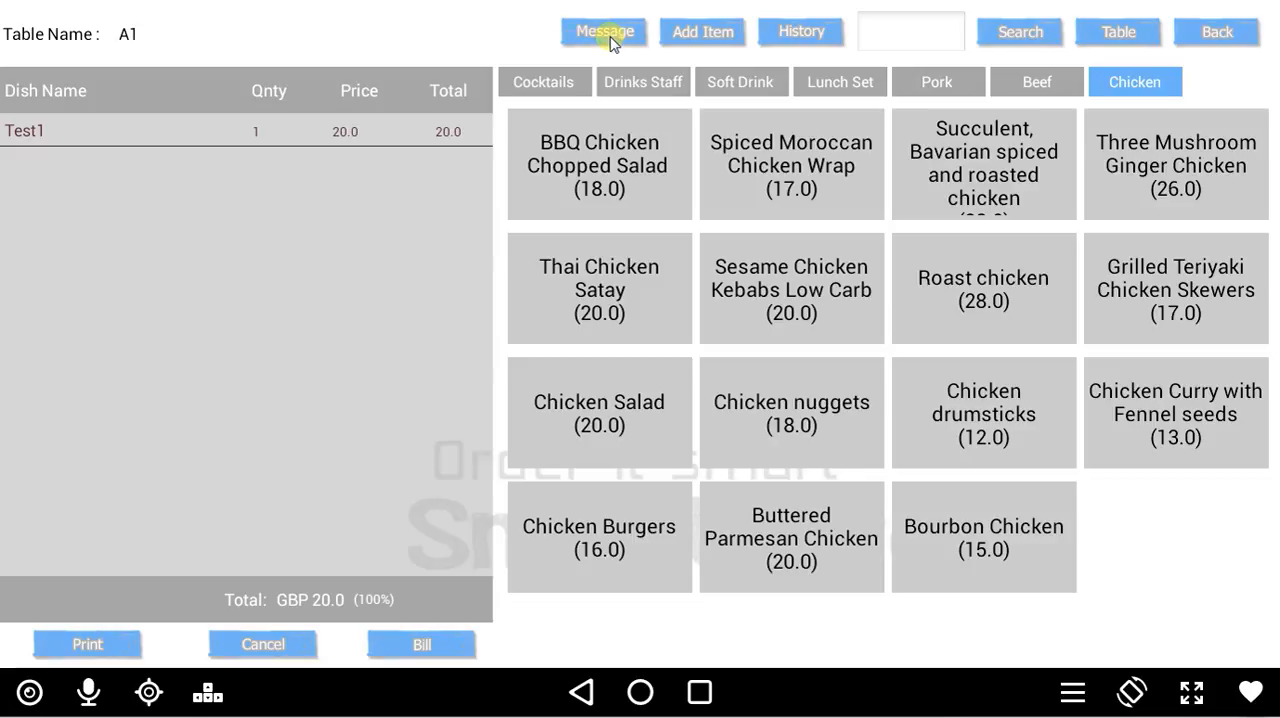
Compose a Fire Main message (not Fire Dessert) routed to Kitchen and confirm it.
left_click(604, 32)
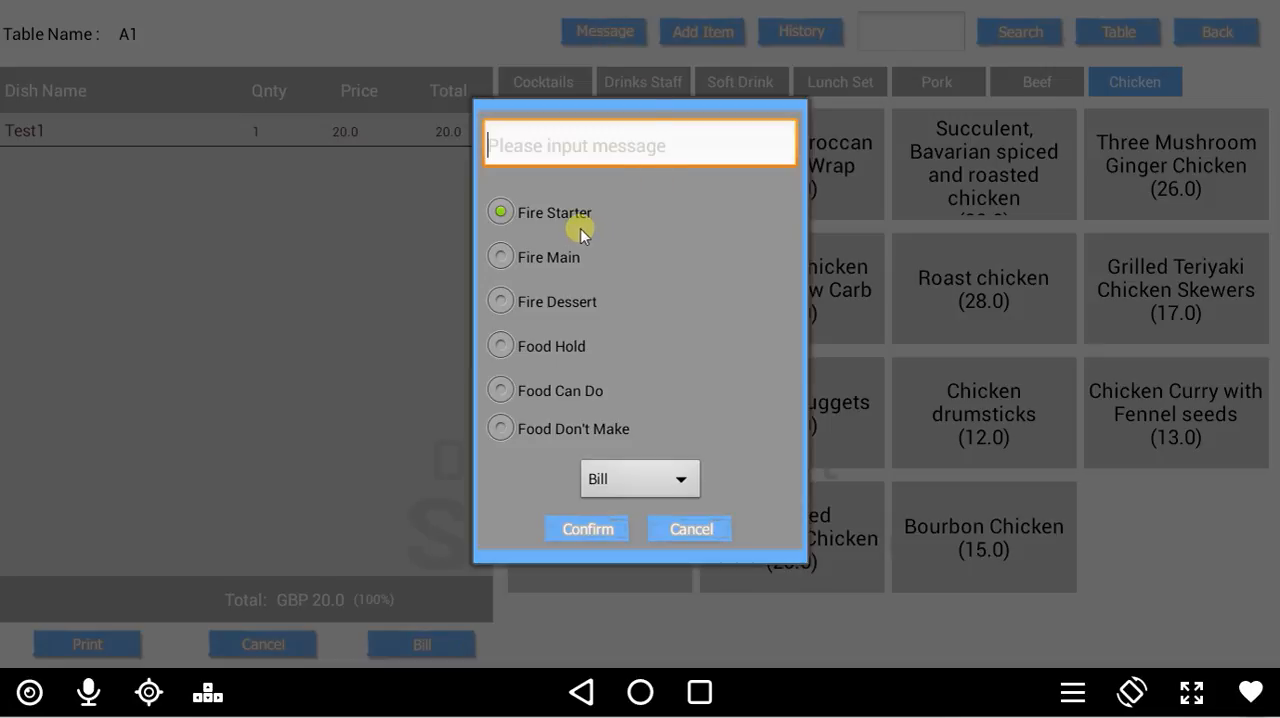
mouse_move(604, 200)
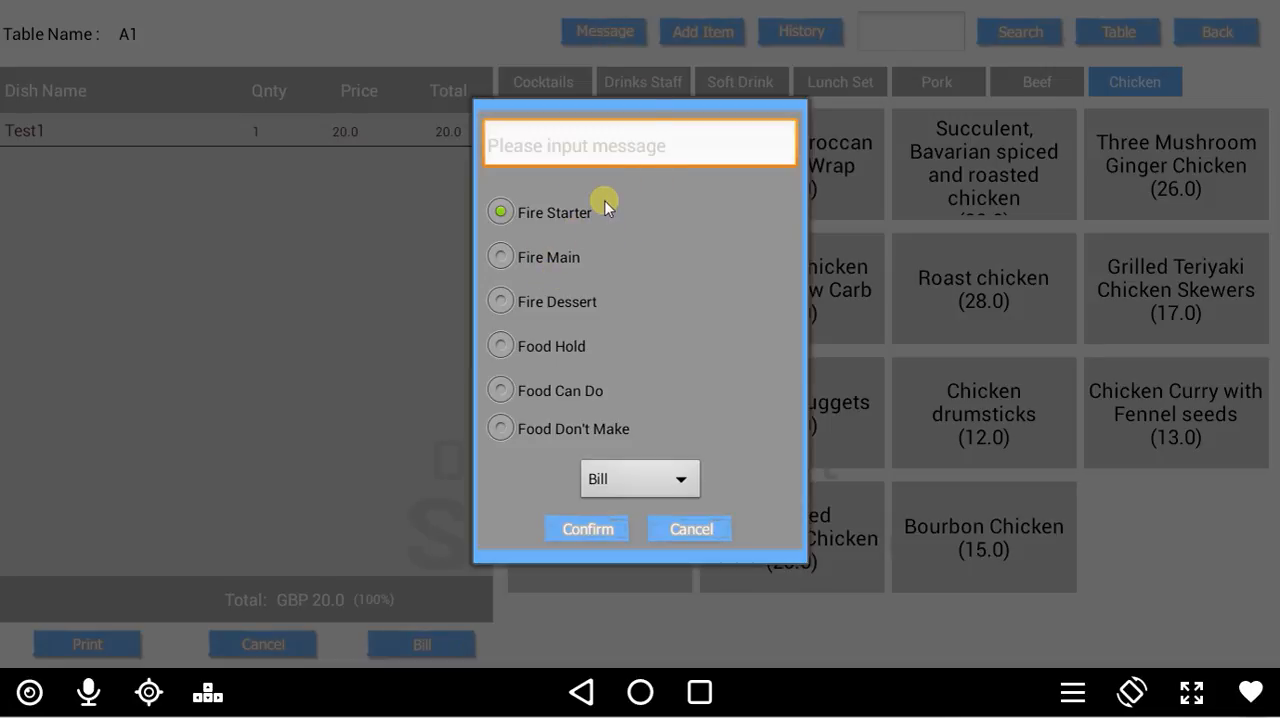
mouse_move(672, 320)
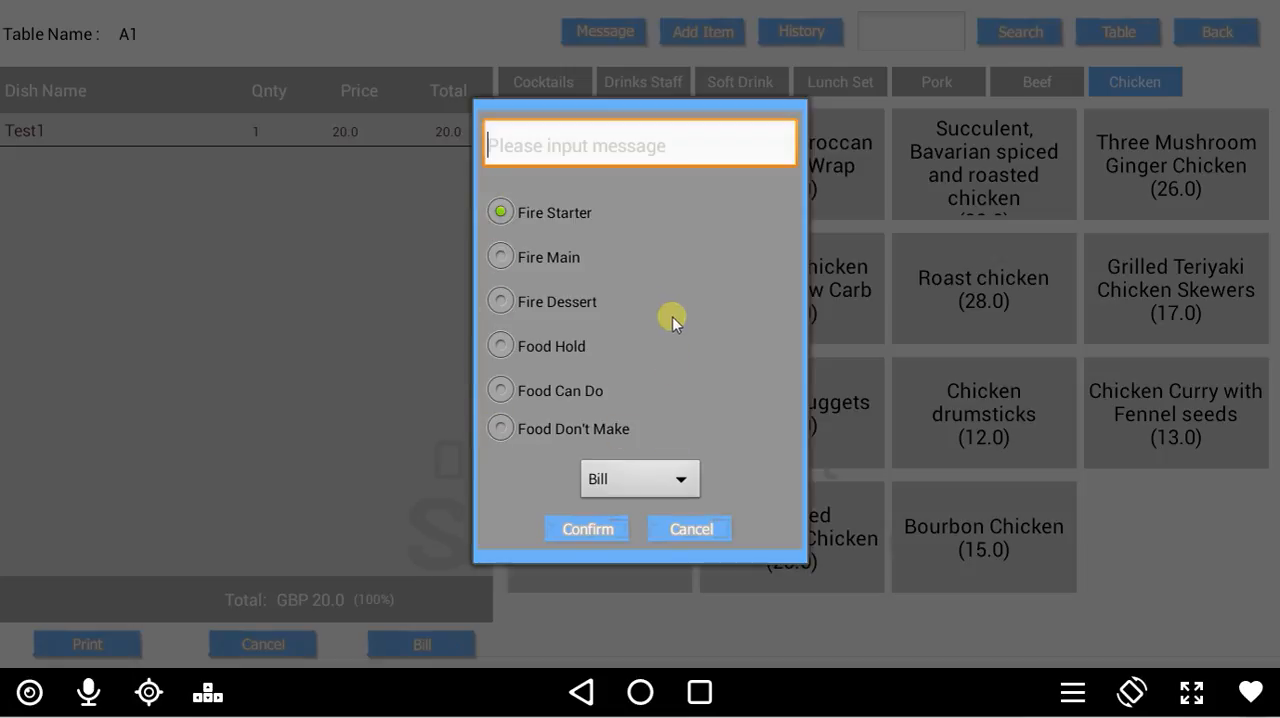
mouse_move(490, 466)
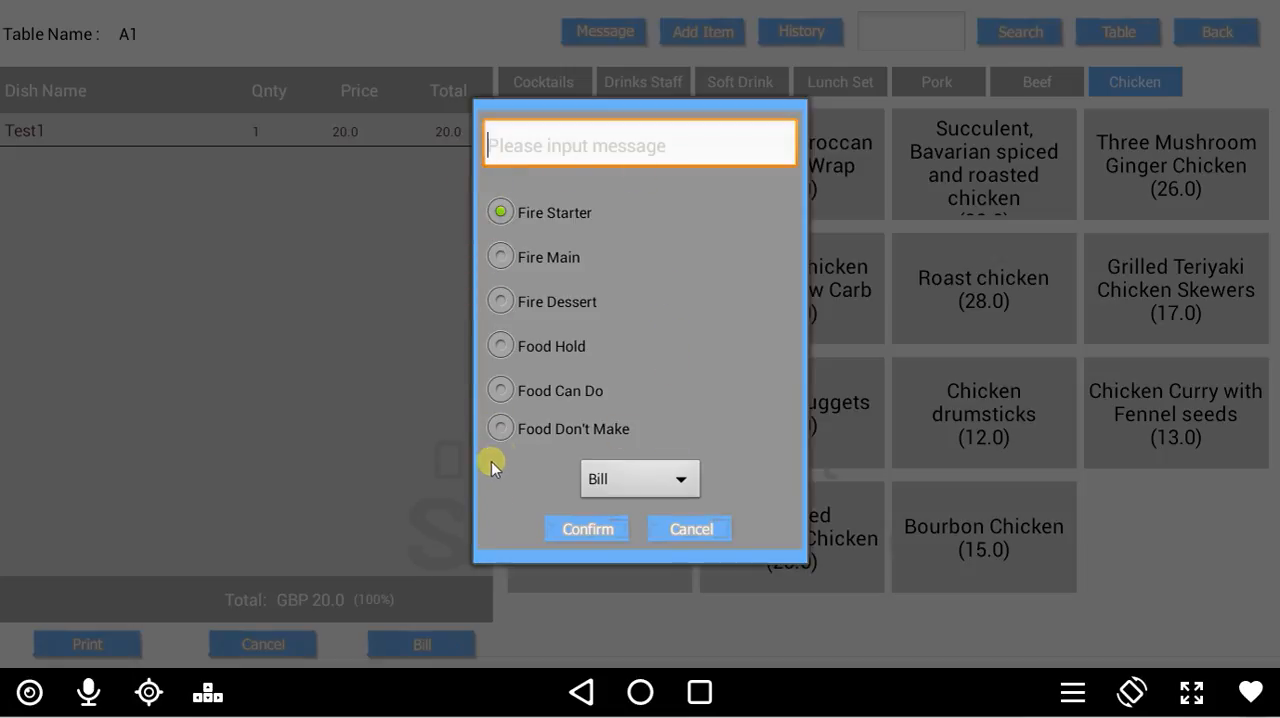
mouse_move(718, 448)
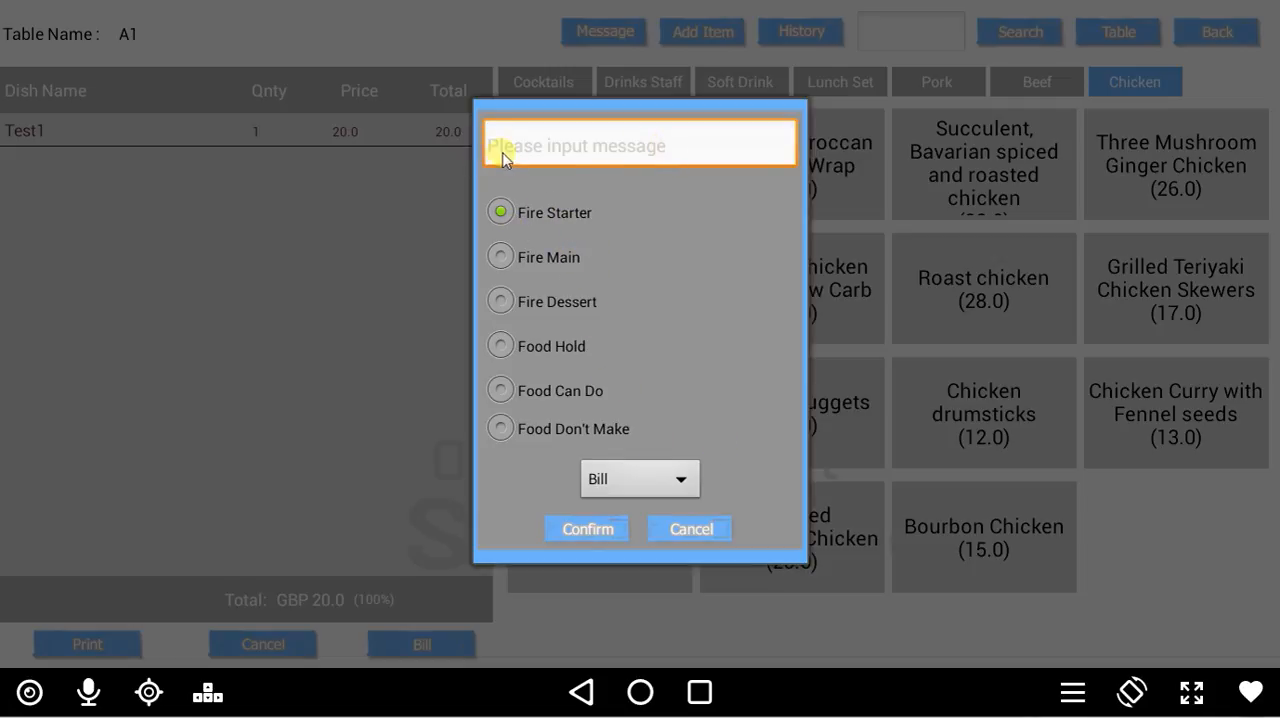
mouse_move(684, 162)
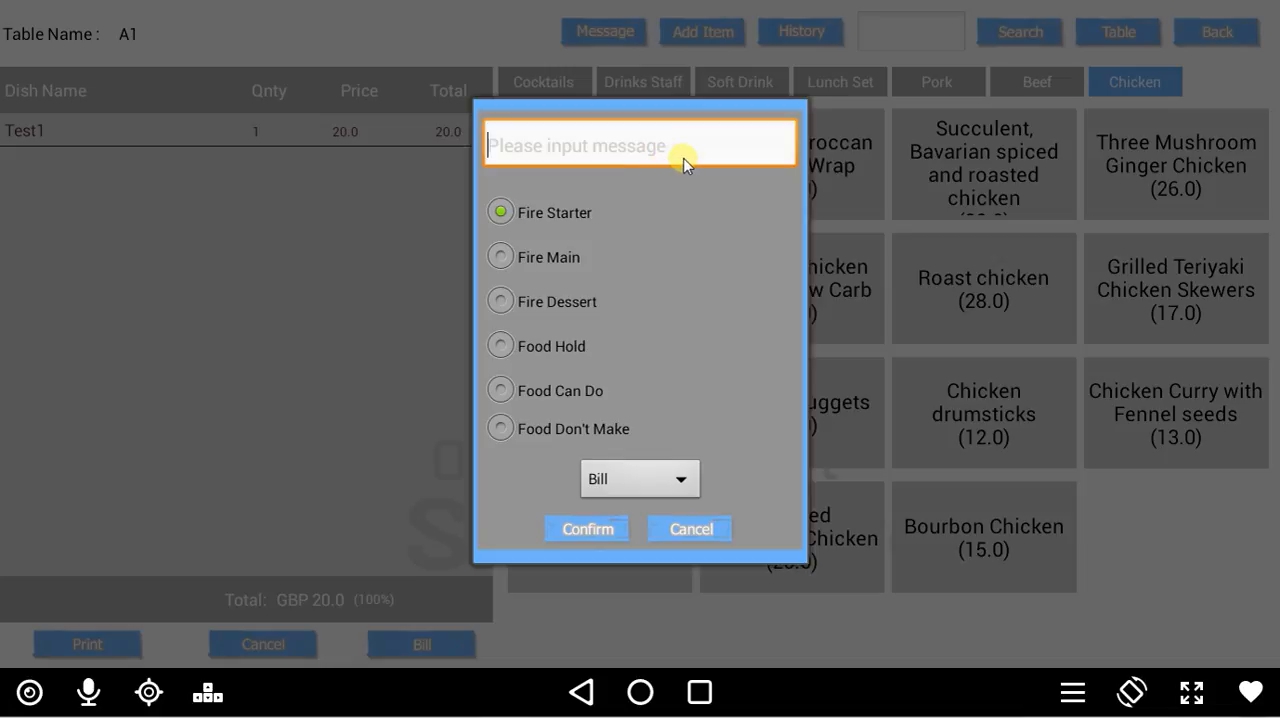
left_click(500, 300)
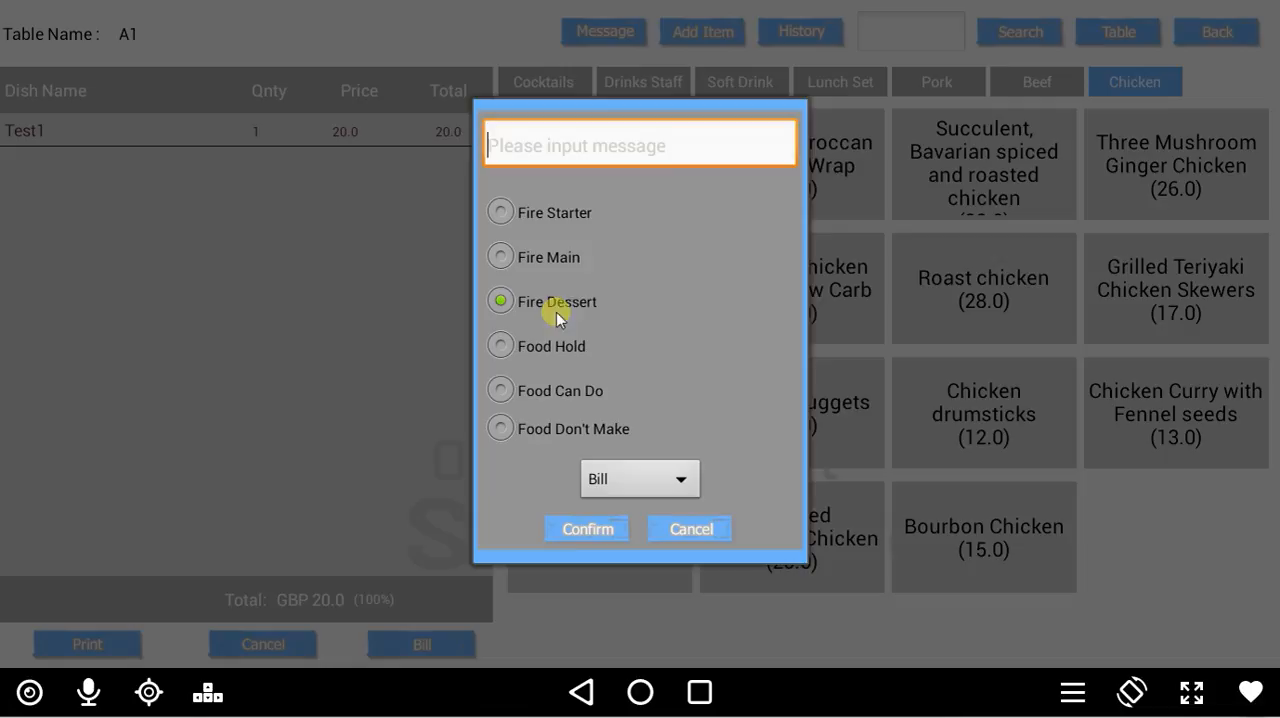
left_click(500, 256)
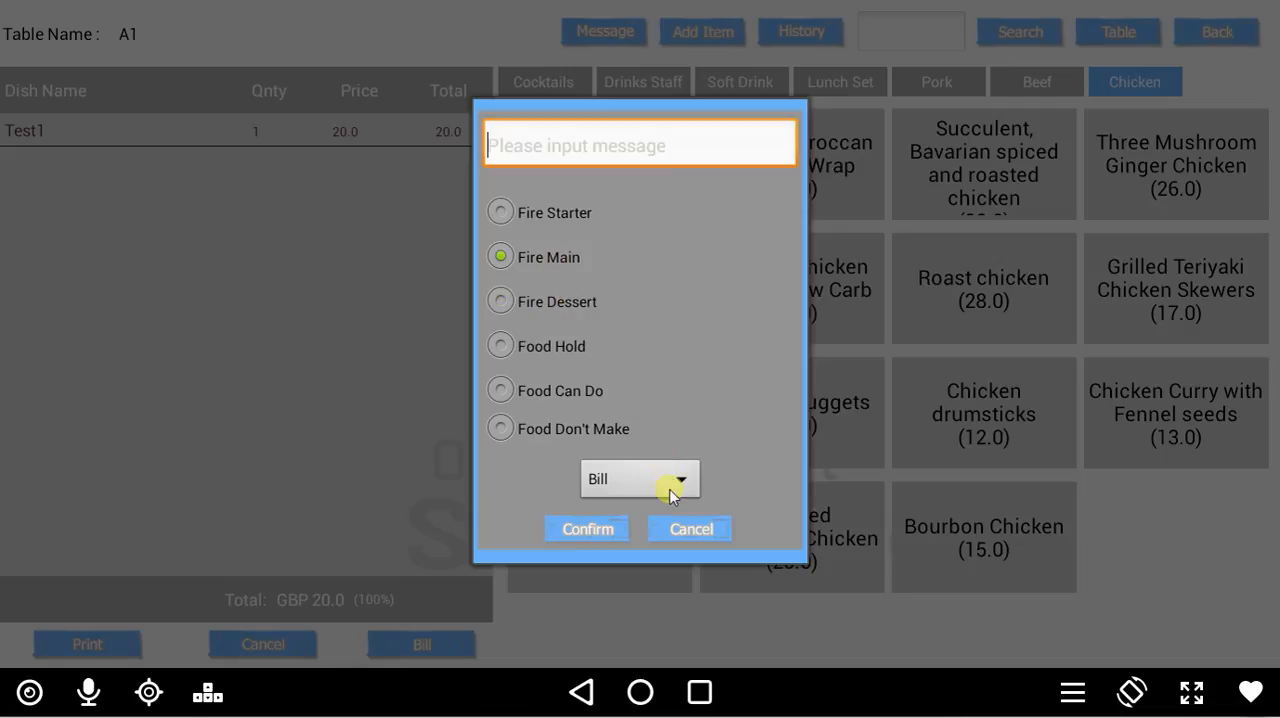
left_click(638, 478)
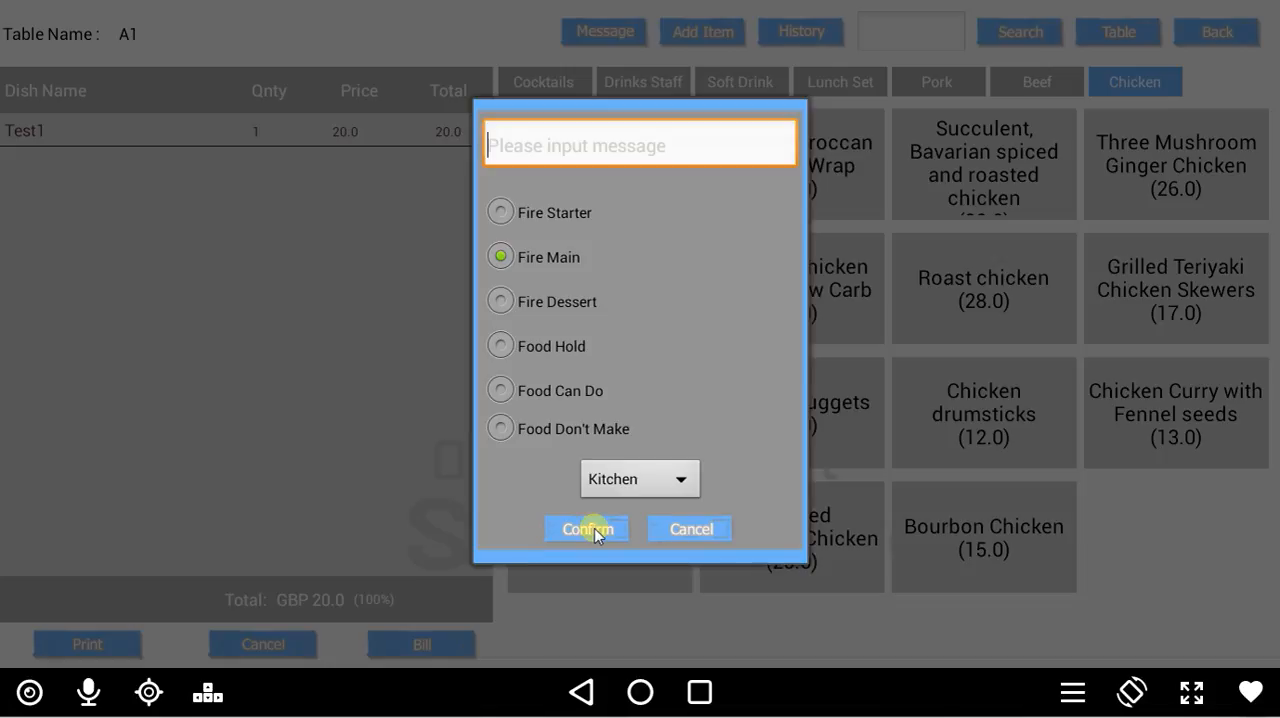
left_click(586, 528)
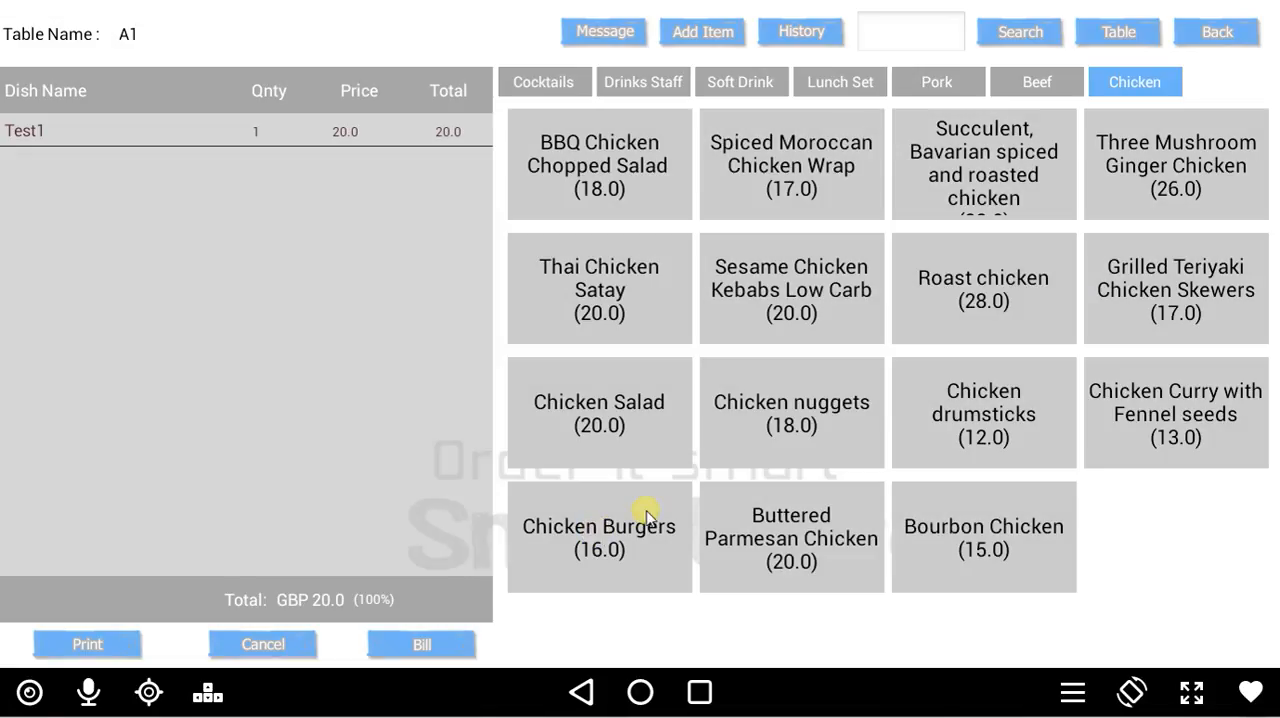
mouse_move(672, 504)
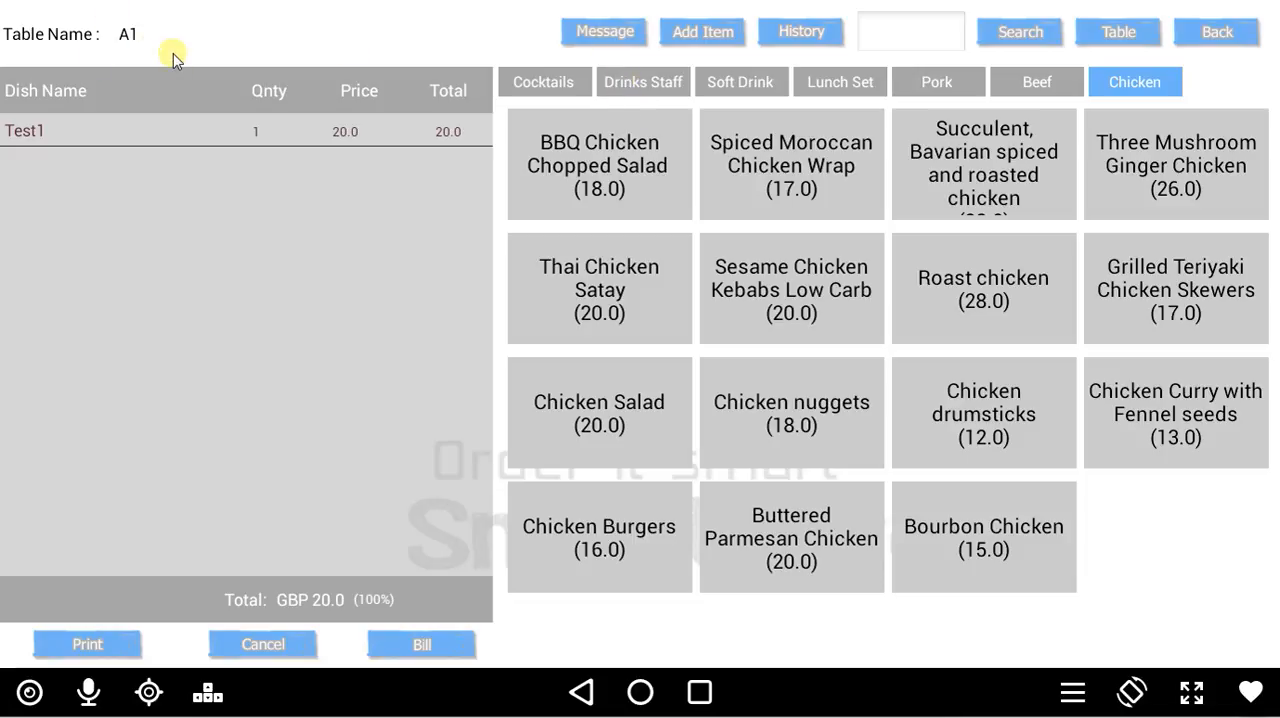
mouse_move(640, 132)
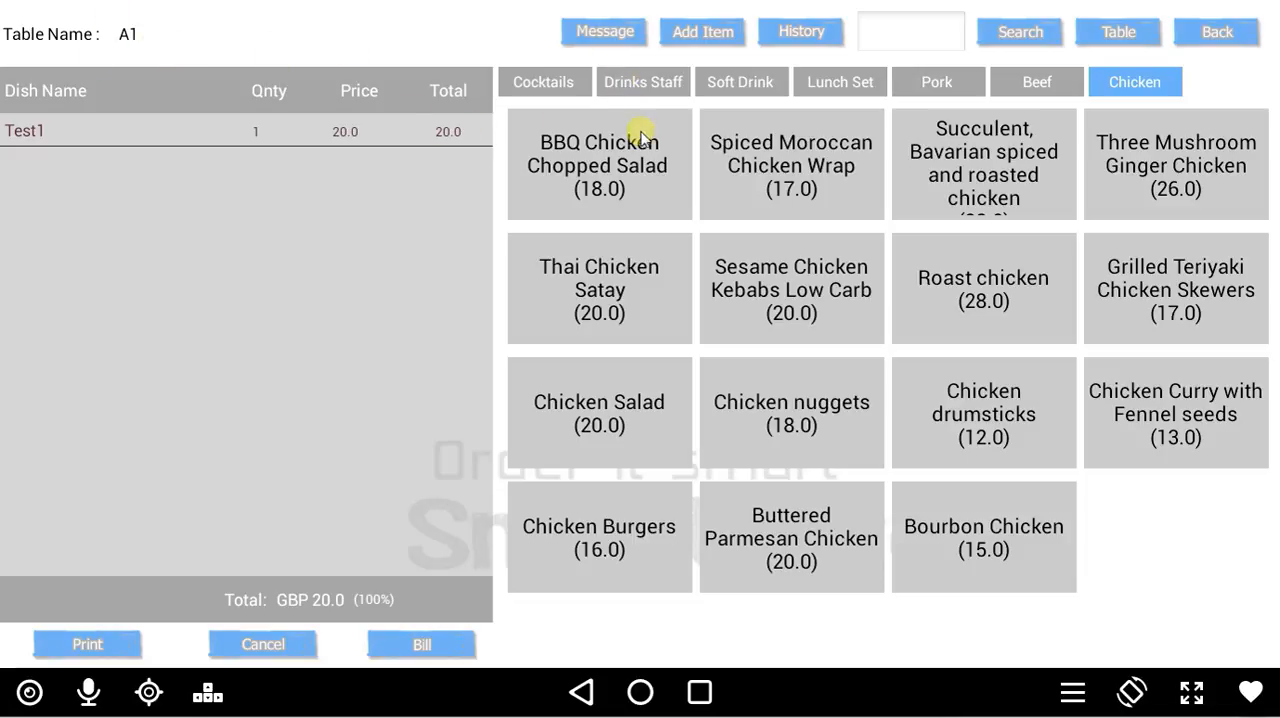
mouse_move(644, 100)
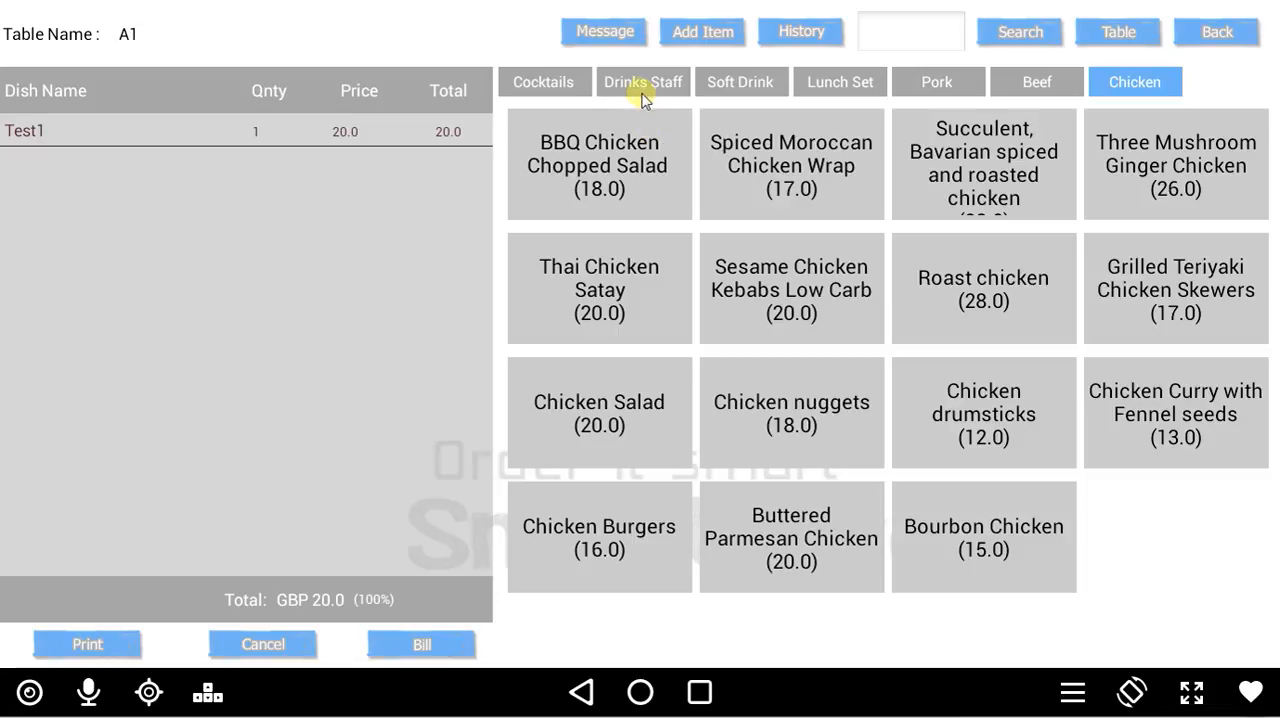
mouse_move(642, 92)
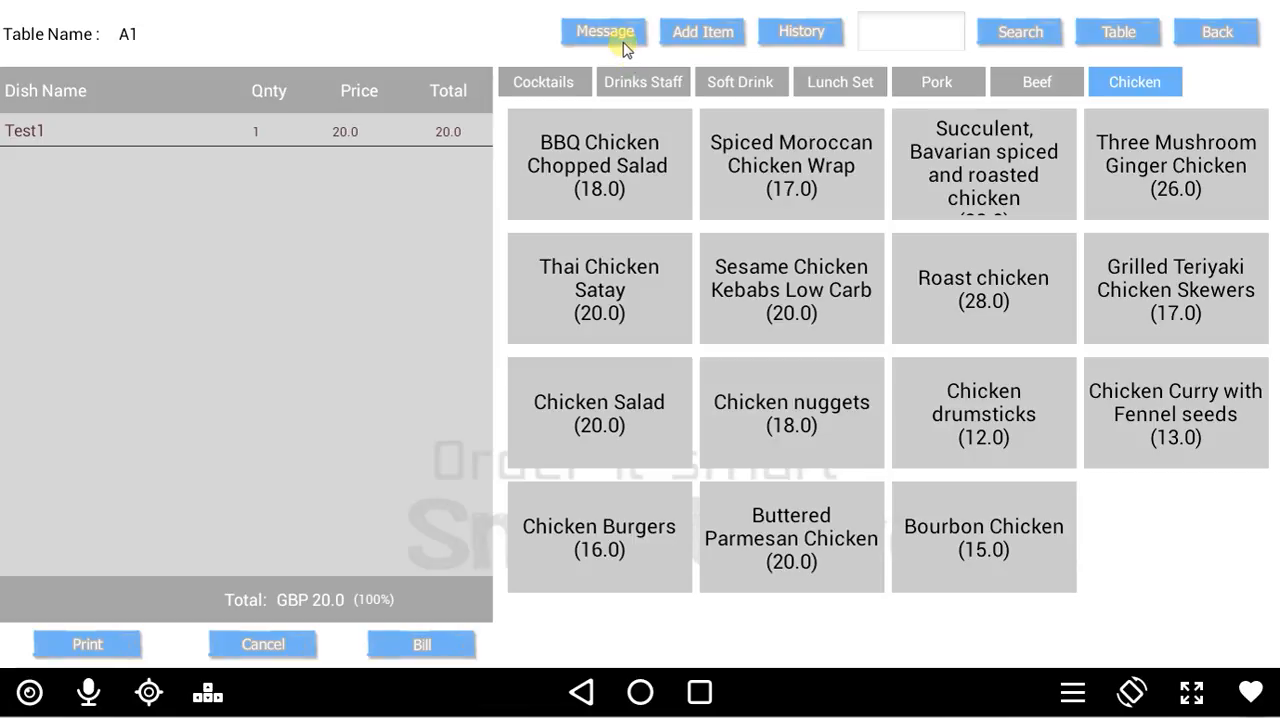
Compose a Fire Starter message reading 'no ice' routed to the Bar and confirm it.
left_click(604, 32)
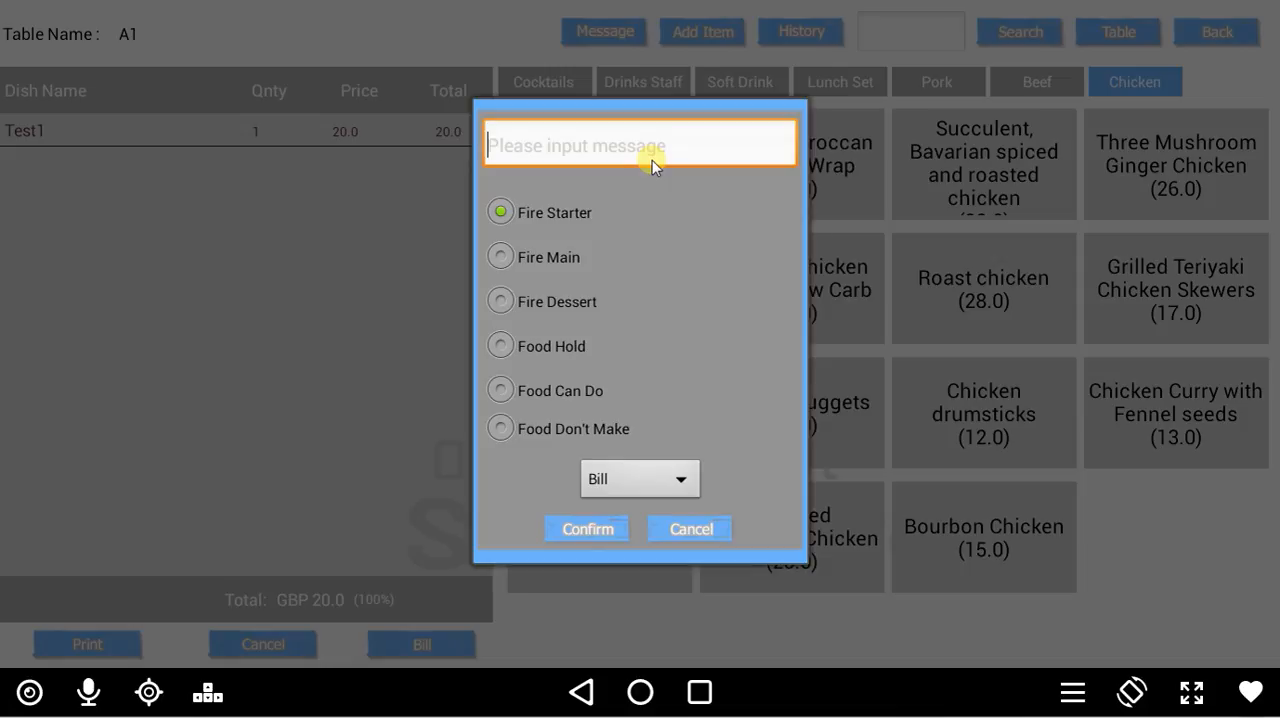
type("test")
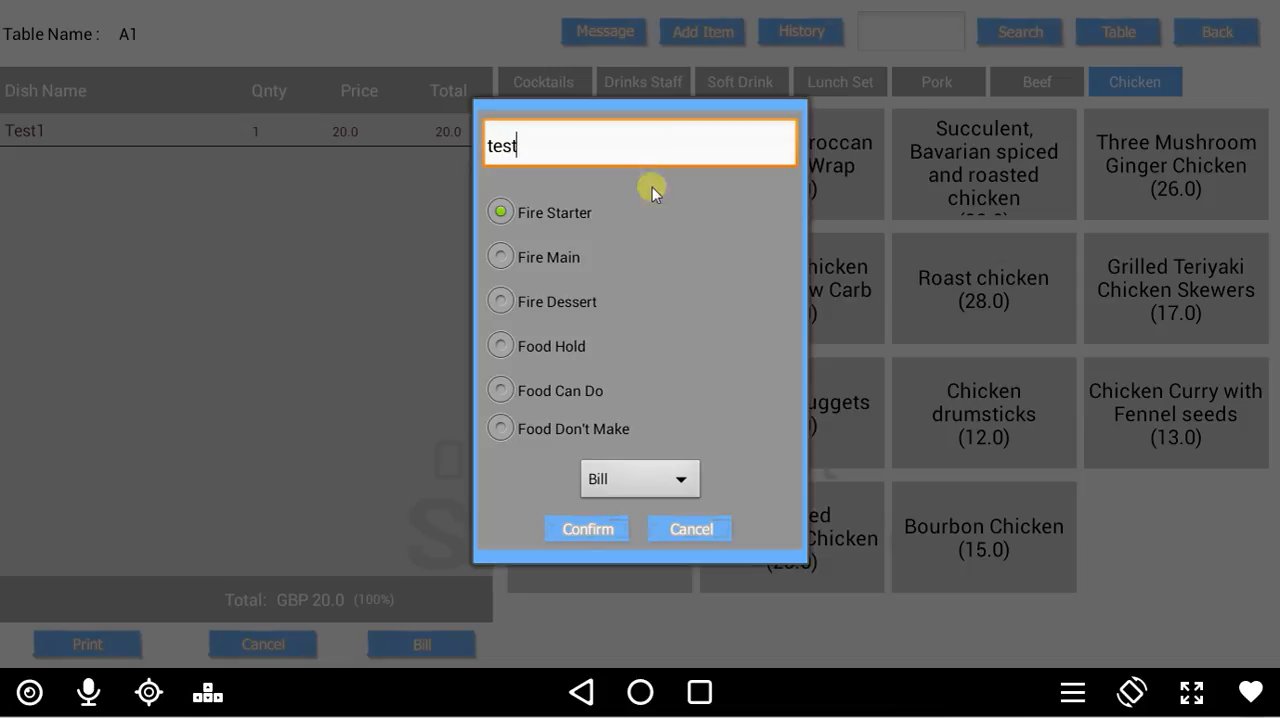
left_click(638, 478)
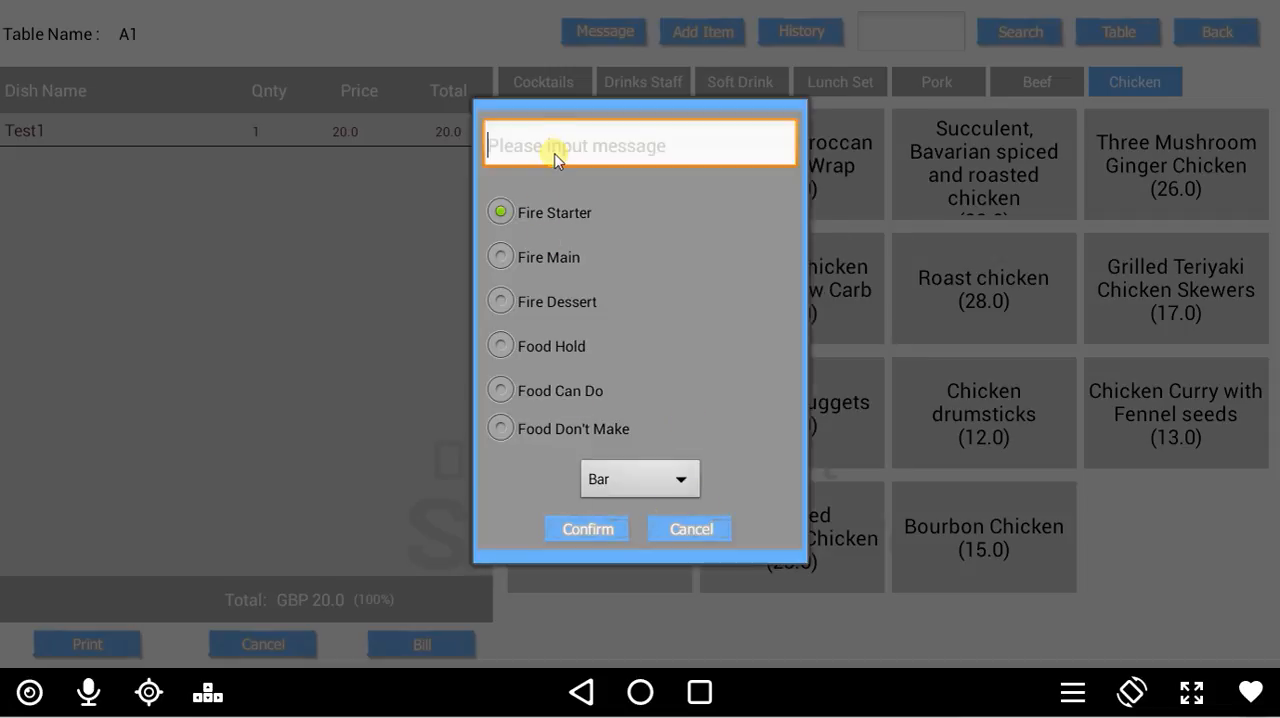
type("no ice")
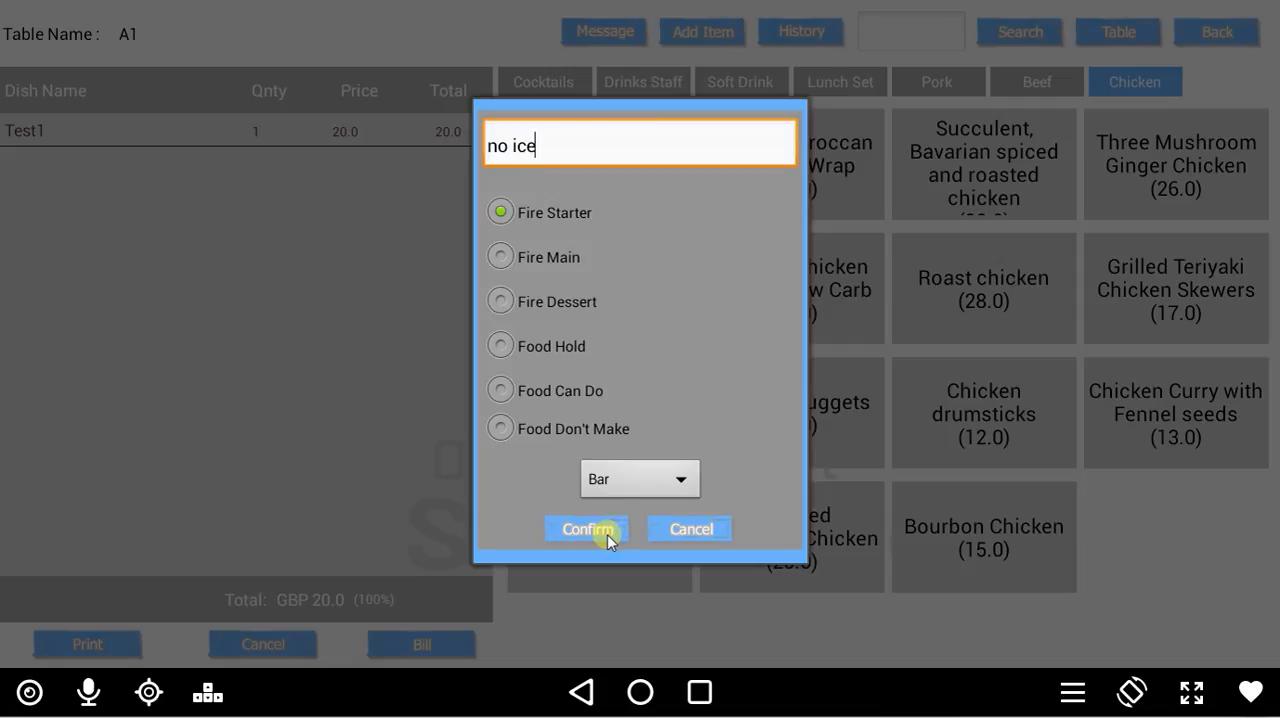
left_click(586, 528)
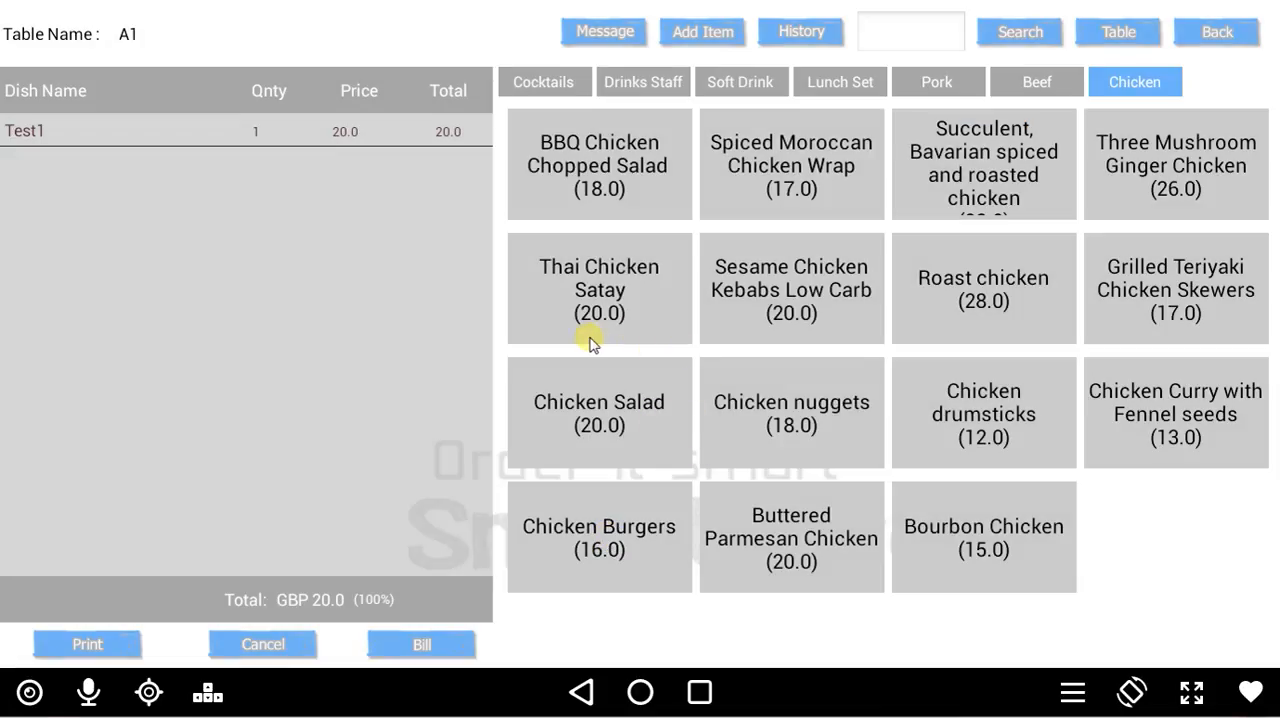
mouse_move(604, 388)
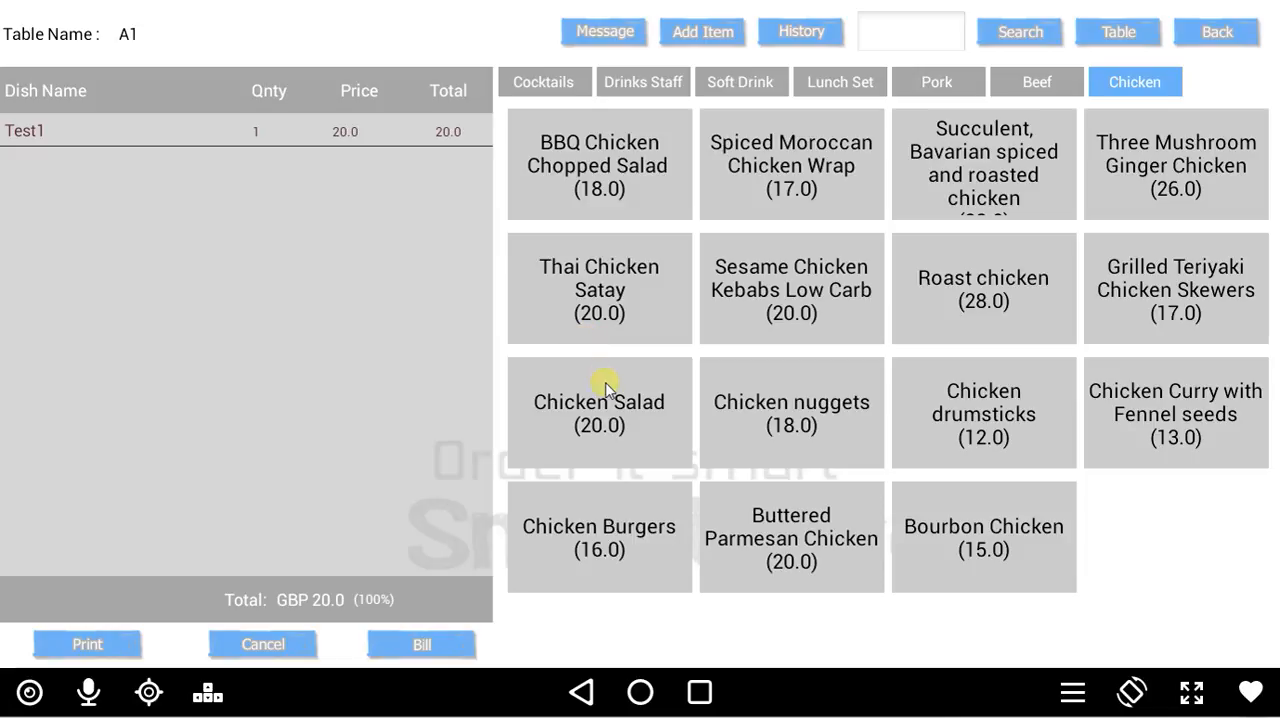
mouse_move(638, 392)
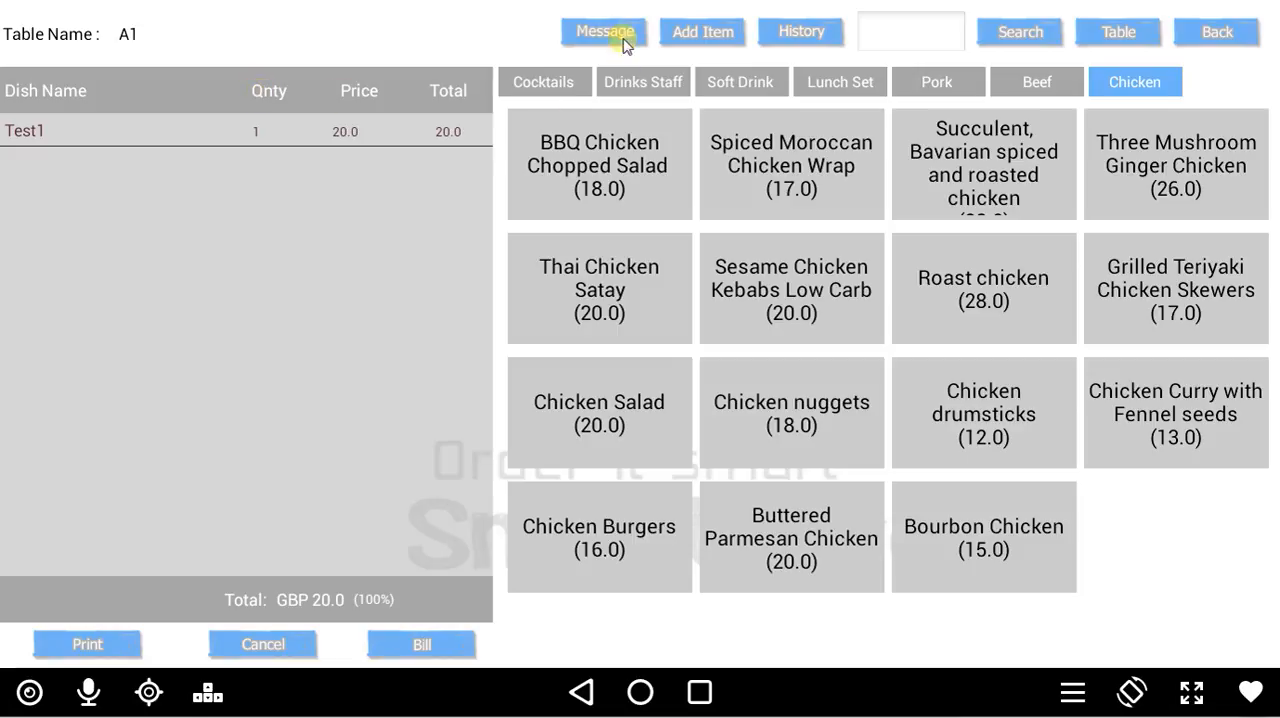
mouse_move(652, 28)
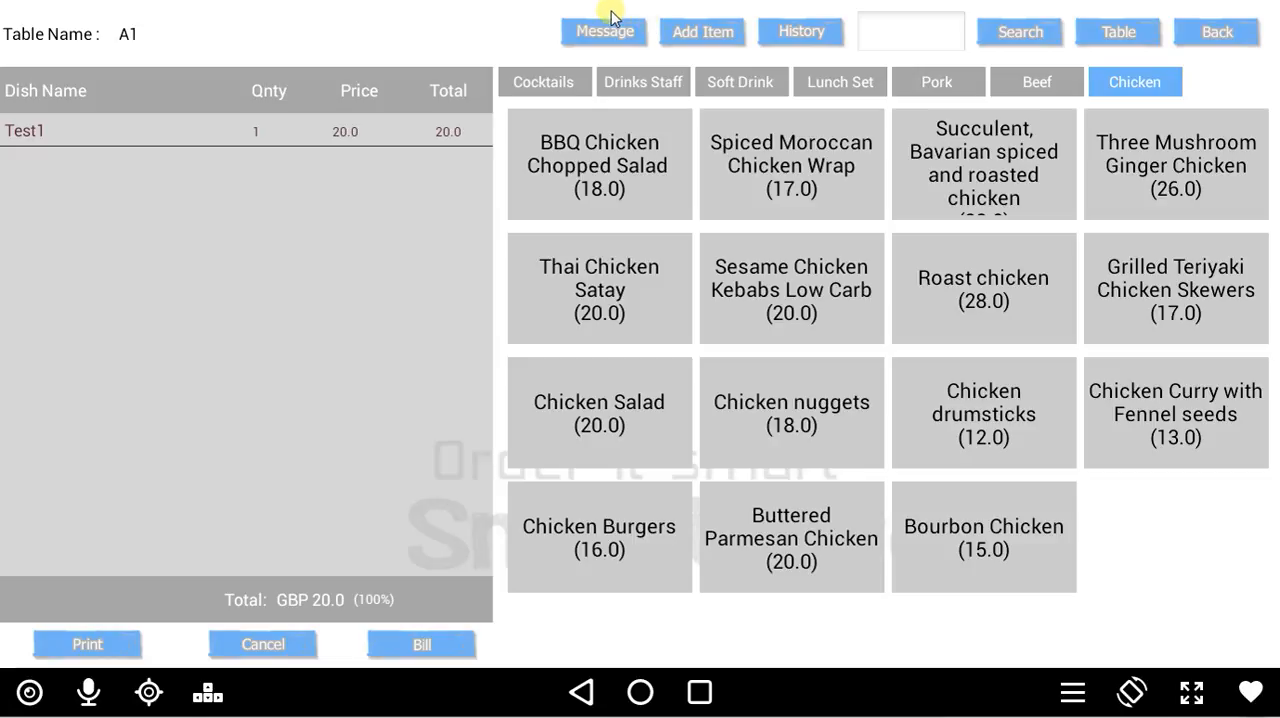
mouse_move(556, 16)
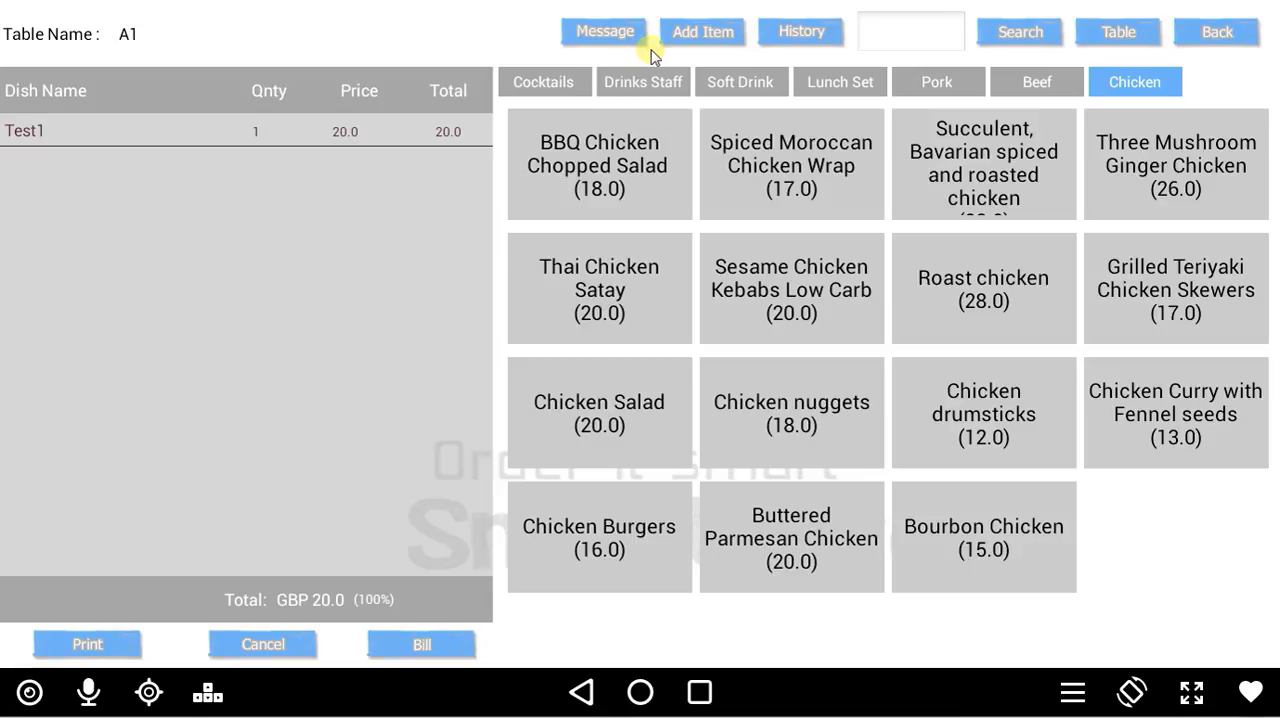
mouse_move(724, 70)
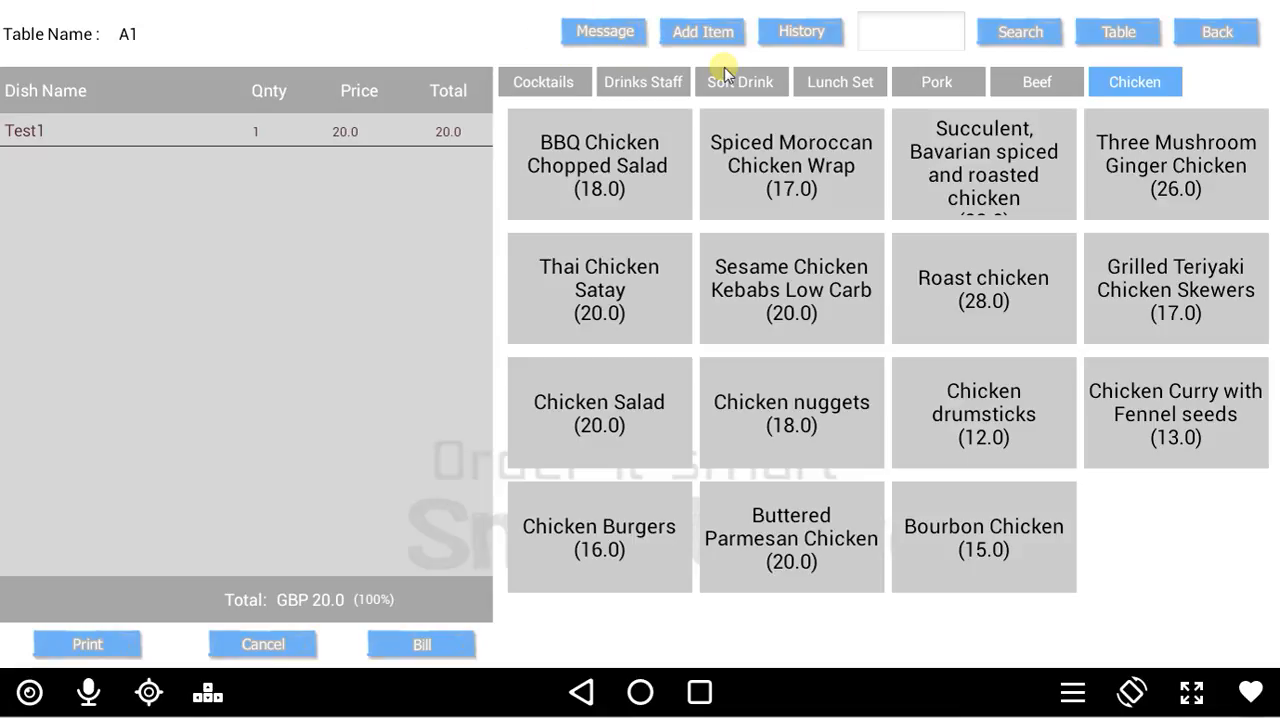